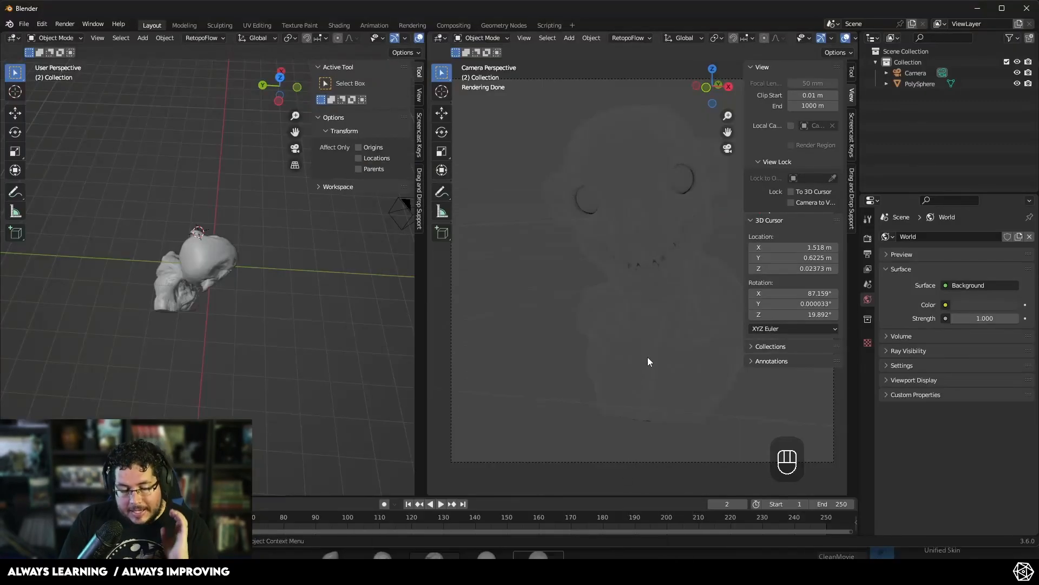
mouse_move(377, 262)
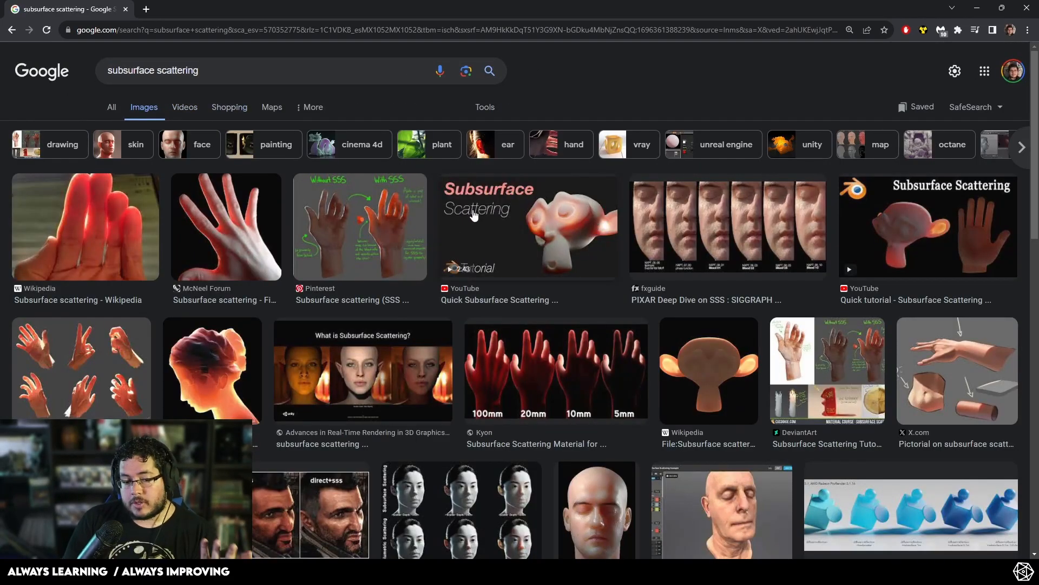
mouse_move(482, 217)
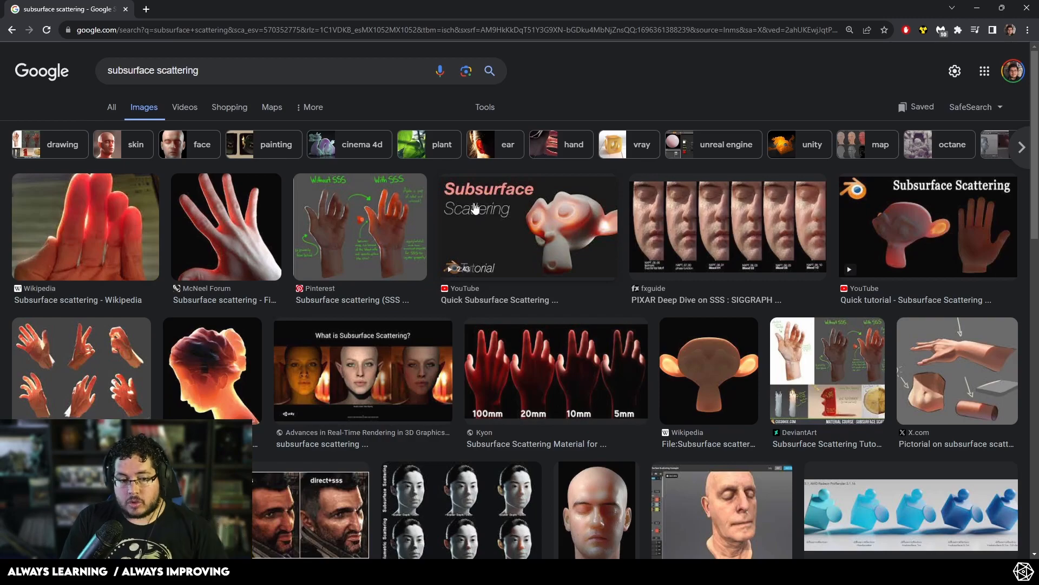
Step: Sketch two parallel surface lines with zigzag bounce arrows, then return to the image results
scroll("down", 3)
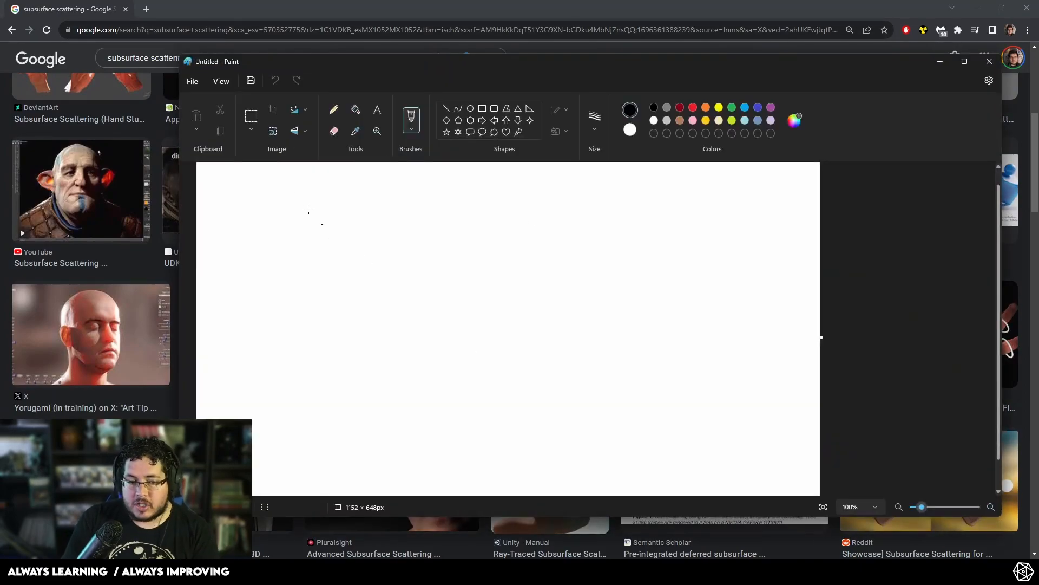
left_click_drag(285, 188, 471, 378)
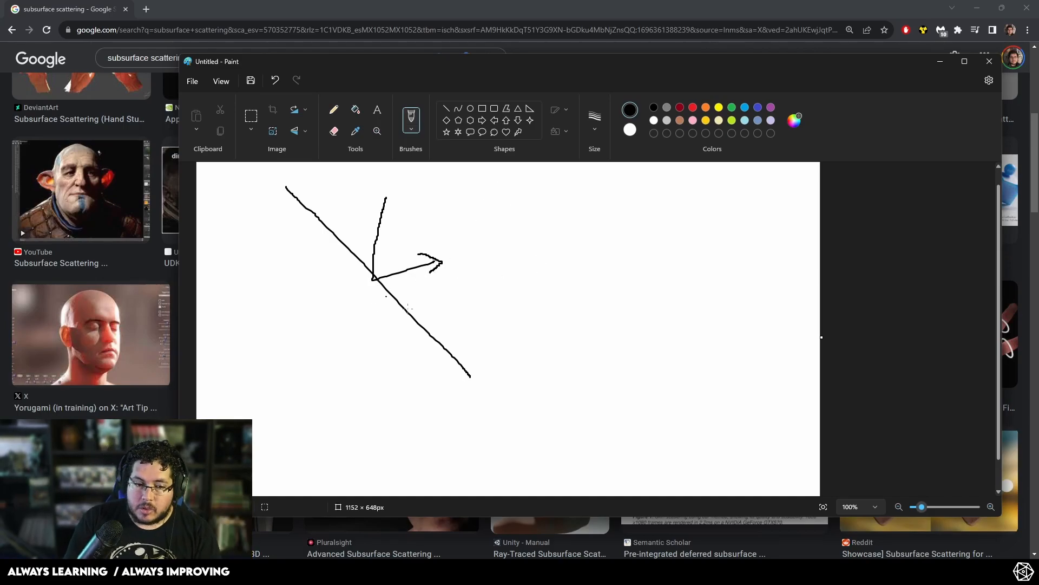
left_click_drag(265, 226, 434, 431)
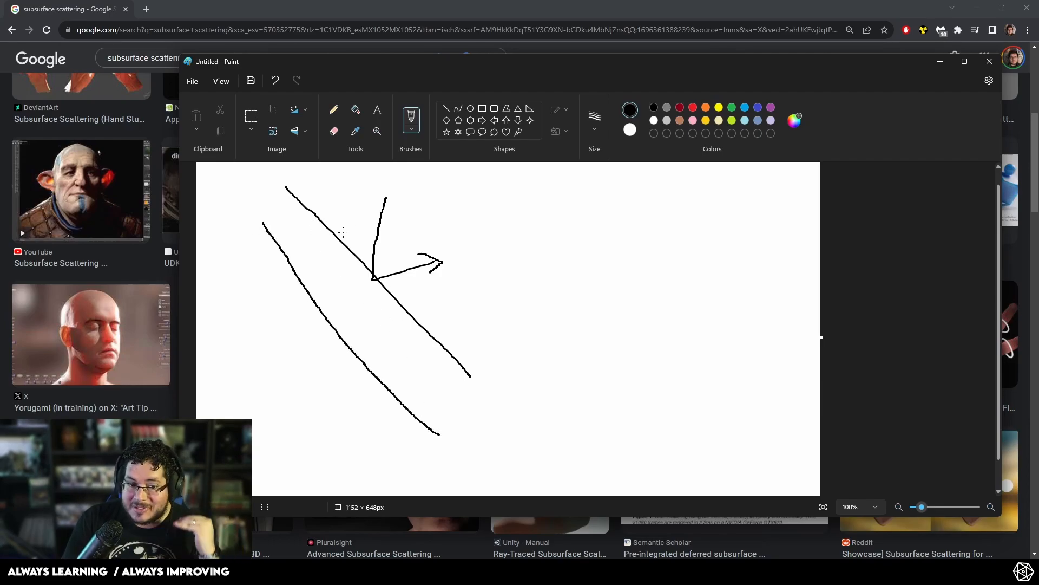
left_click_drag(411, 212, 312, 265)
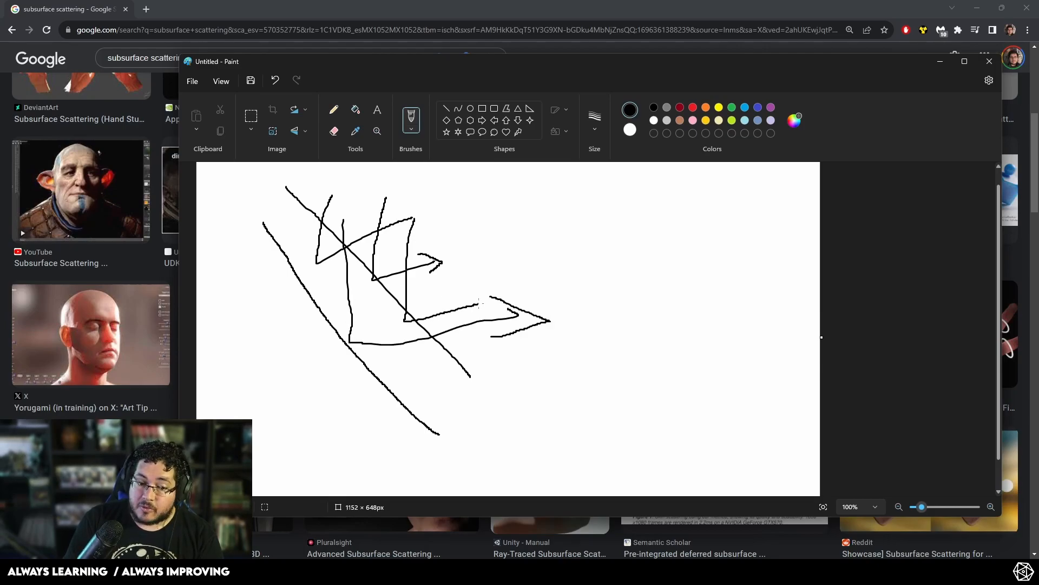
left_click_drag(470, 275, 528, 311)
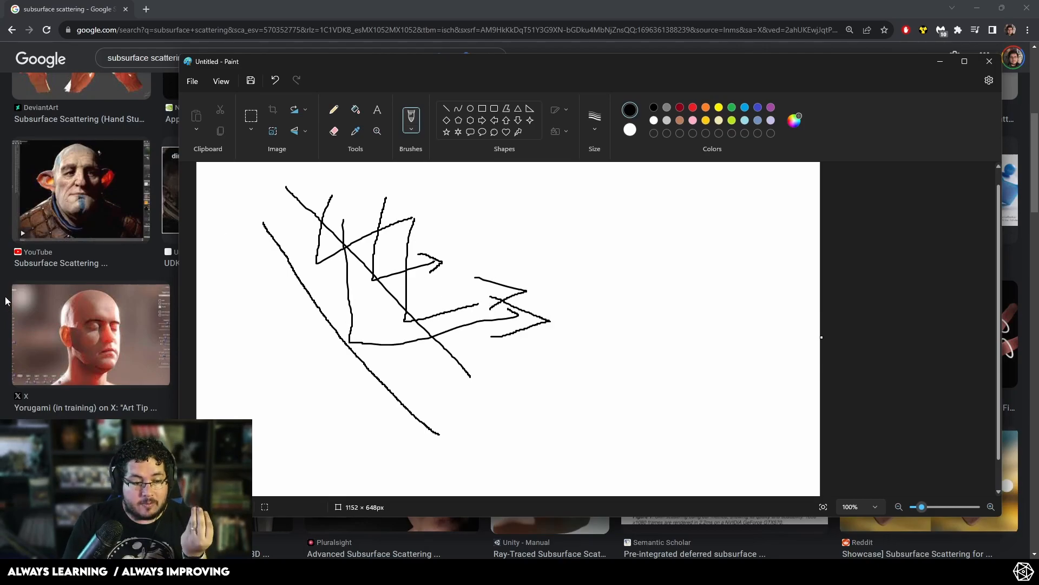
left_click(990, 61)
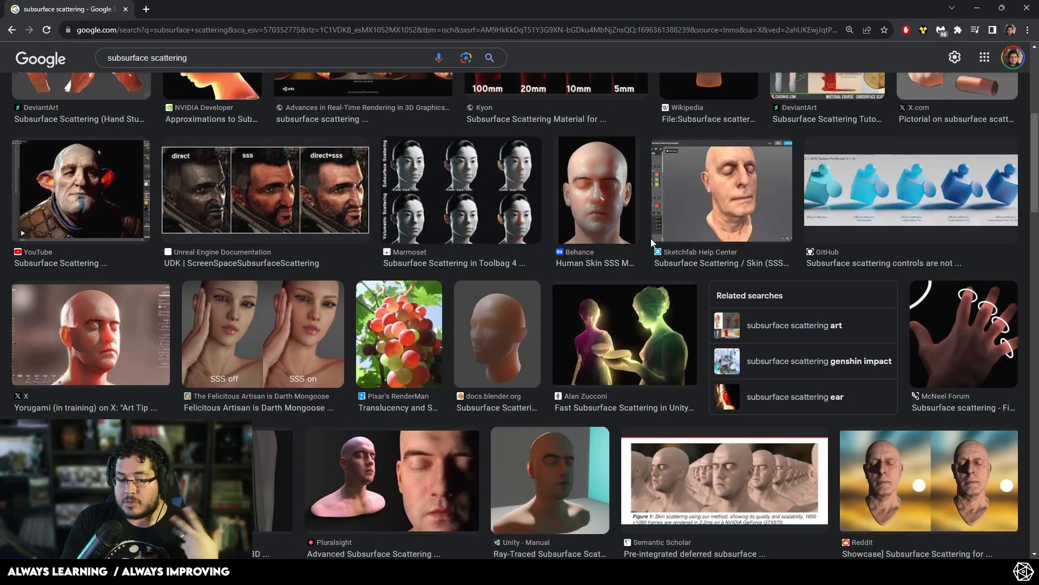
mouse_move(643, 215)
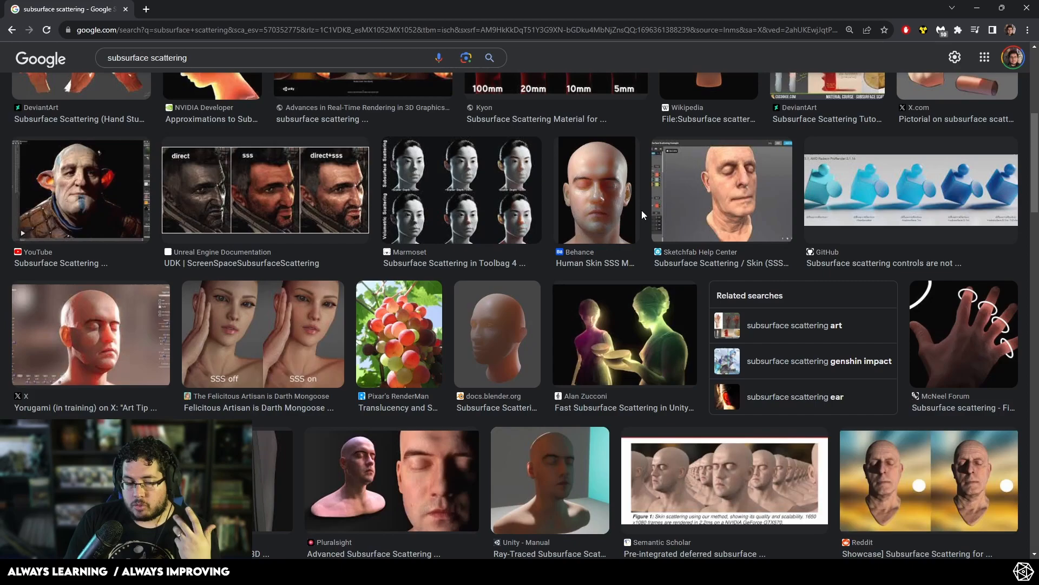
mouse_move(624, 189)
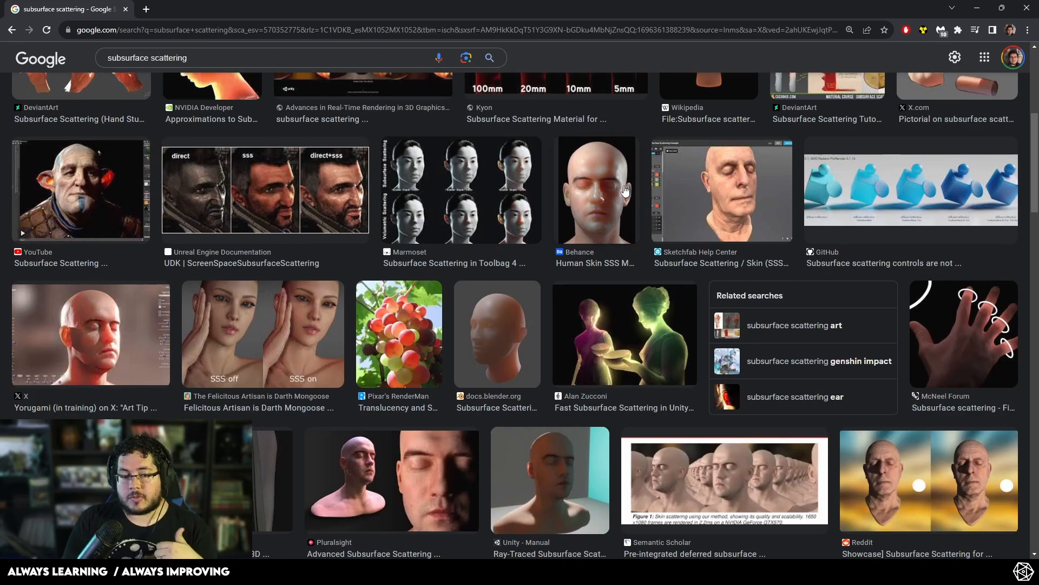
mouse_move(387, 210)
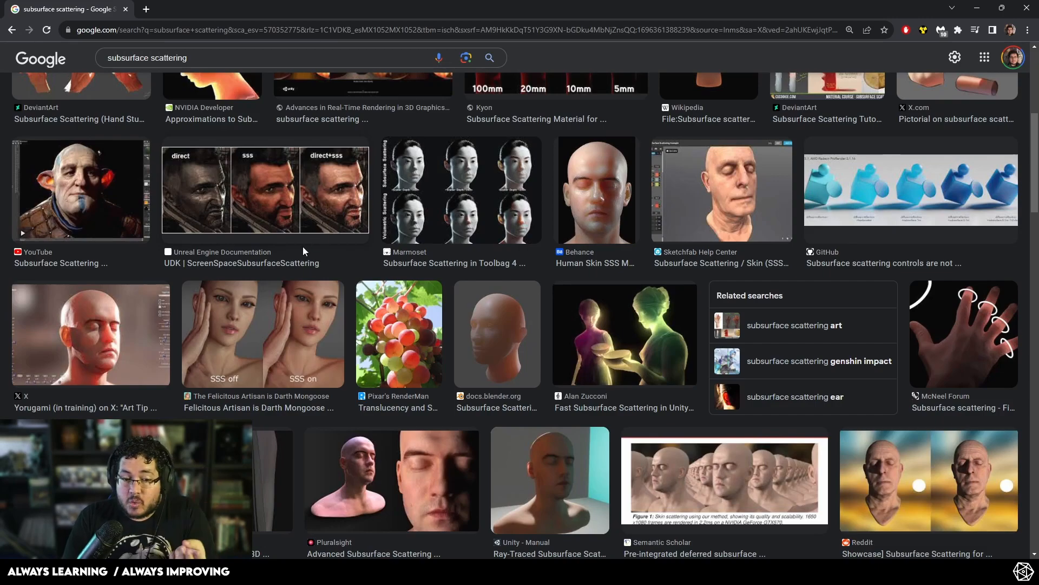
scroll("down", 3)
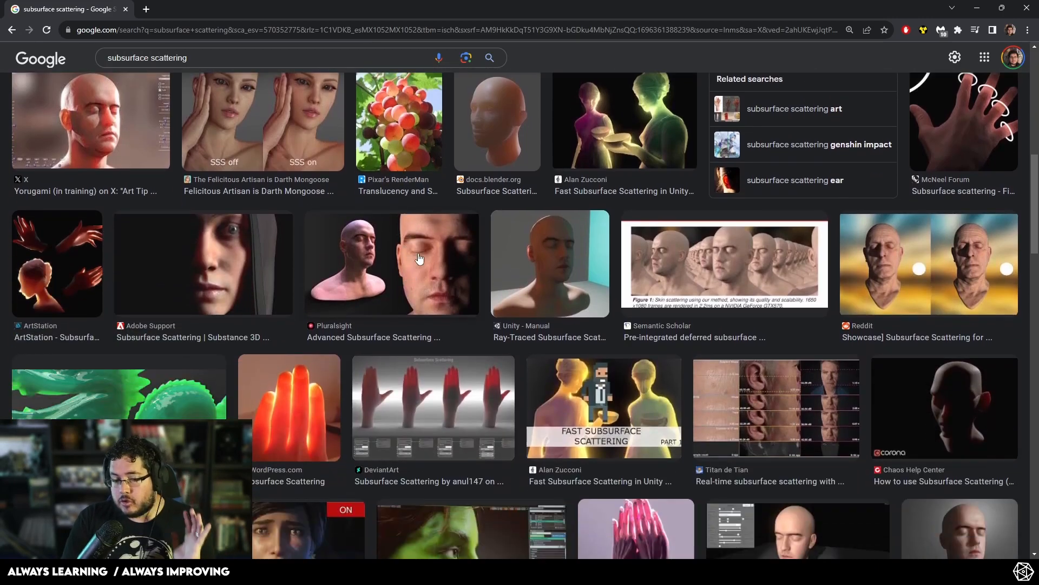
scroll("down", 3)
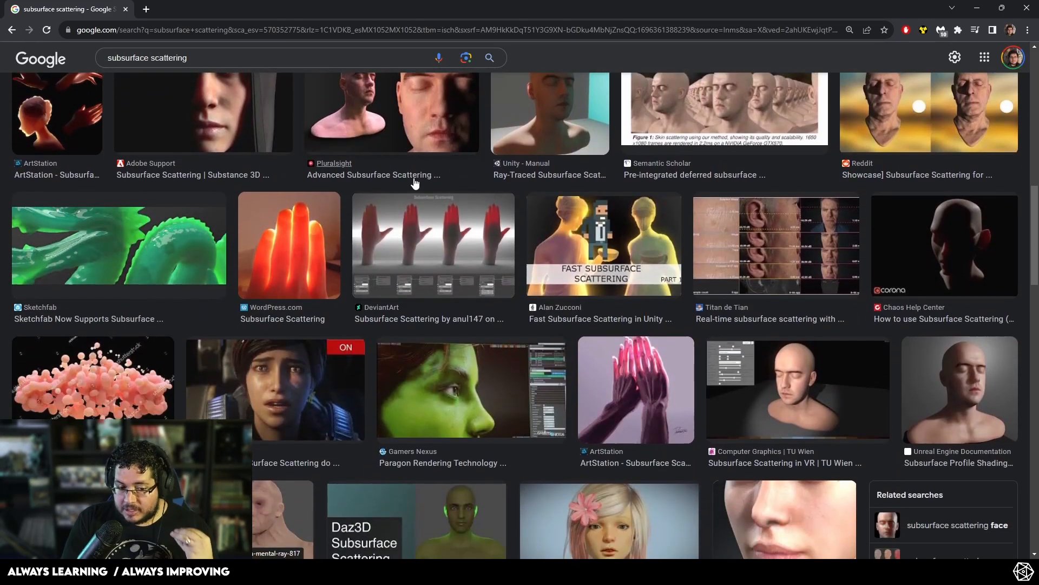
scroll("down", 3)
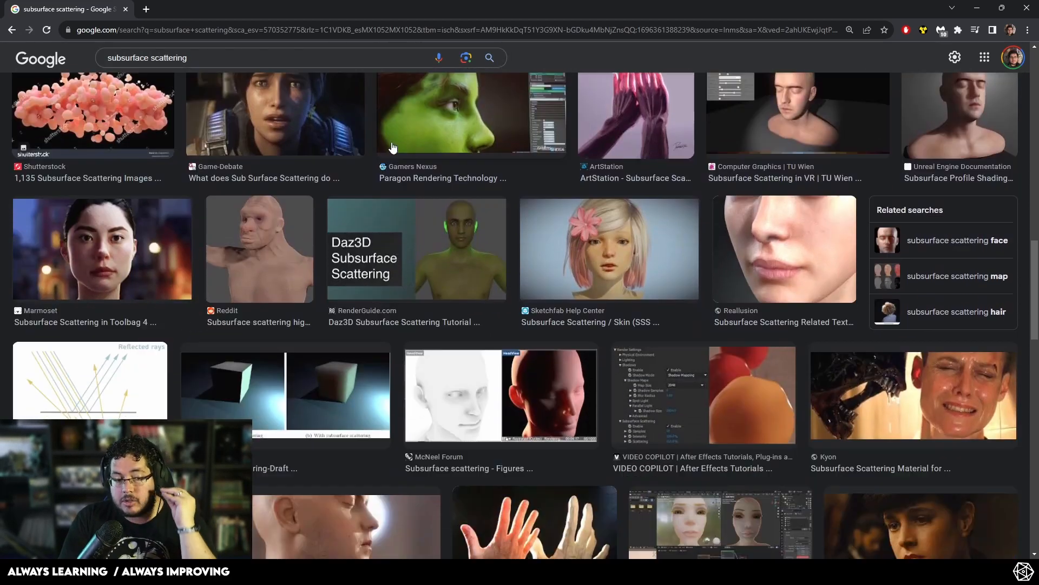
scroll("down", 3)
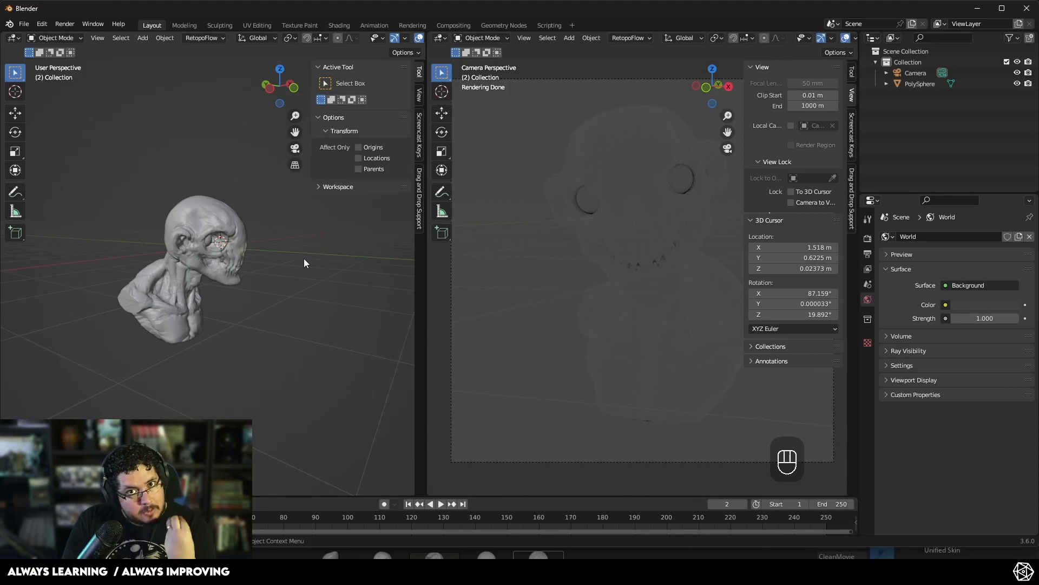
mouse_move(313, 270)
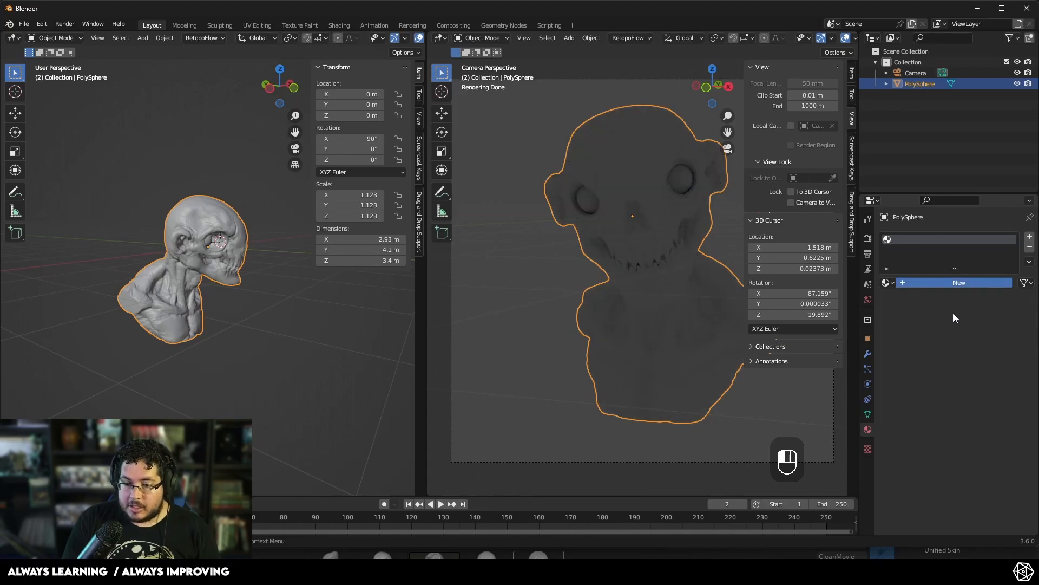
Step: Use the pine_attic_4k environment image as the world background colour
left_click(868, 429)
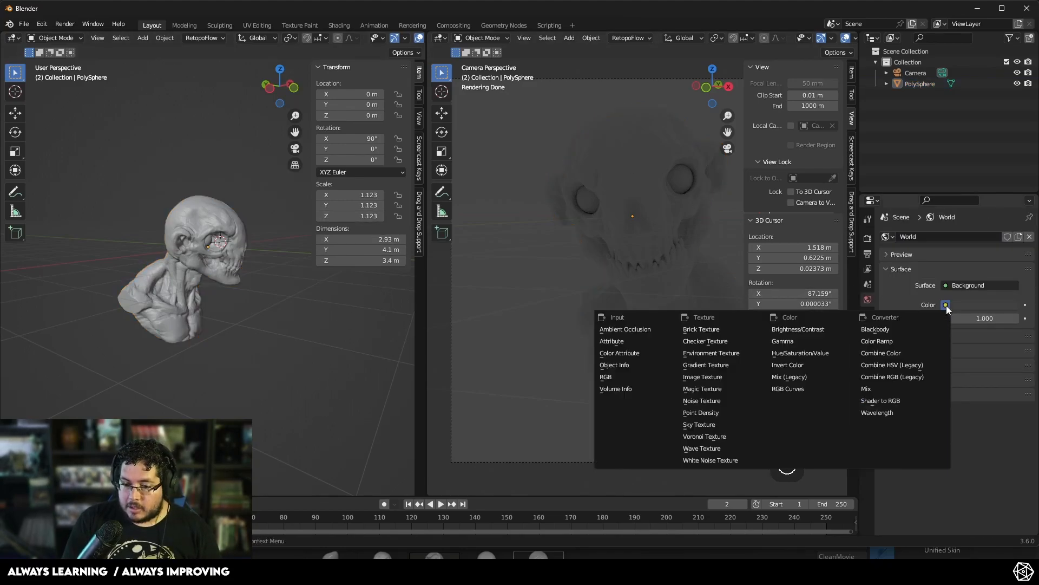
left_click(711, 353)
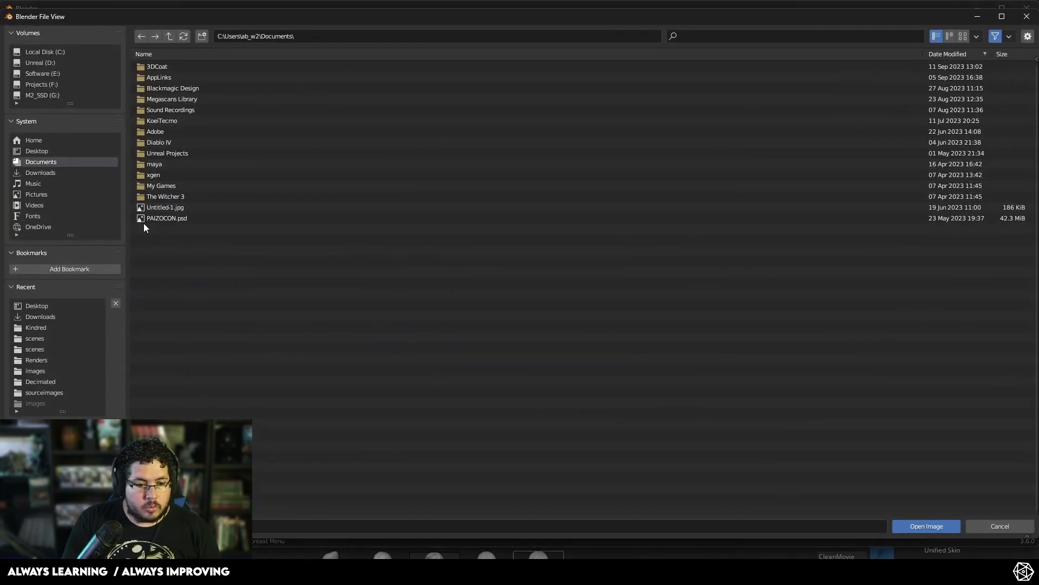
left_click(40, 84)
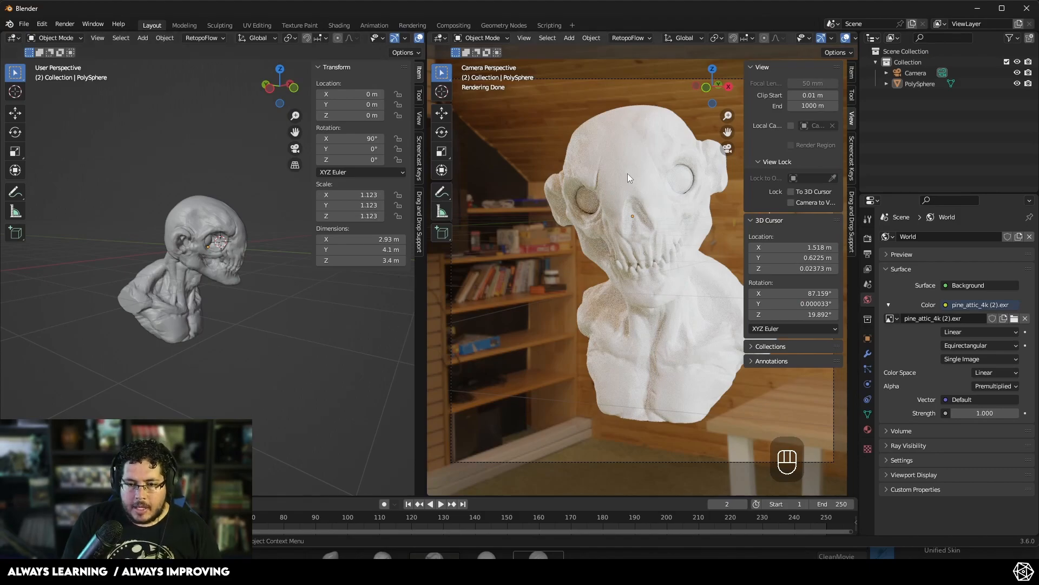
mouse_move(647, 255)
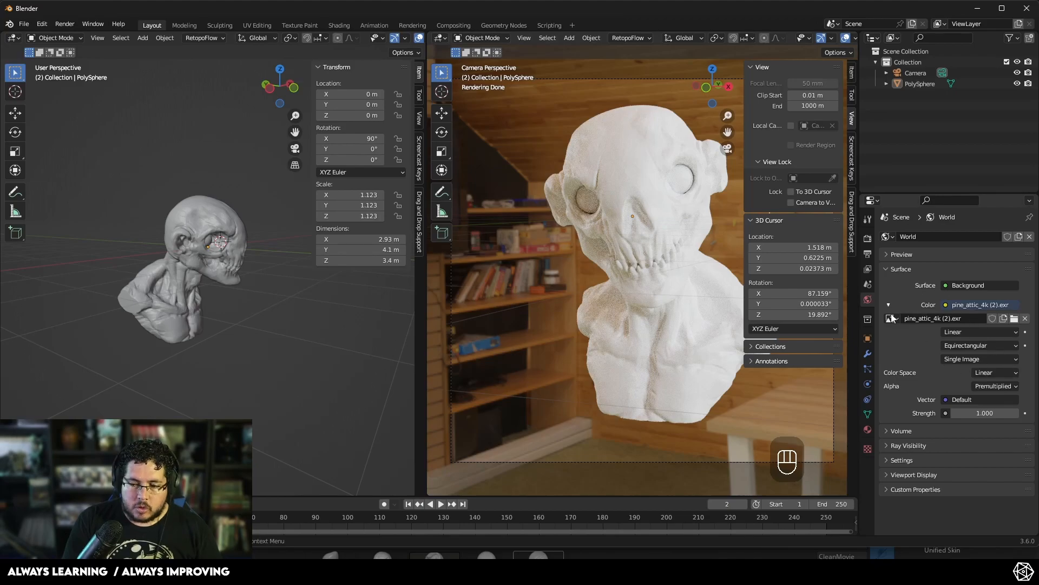
Step: Add Texture Coordinate and Mapping nodes to the world shader
left_click(337, 25)
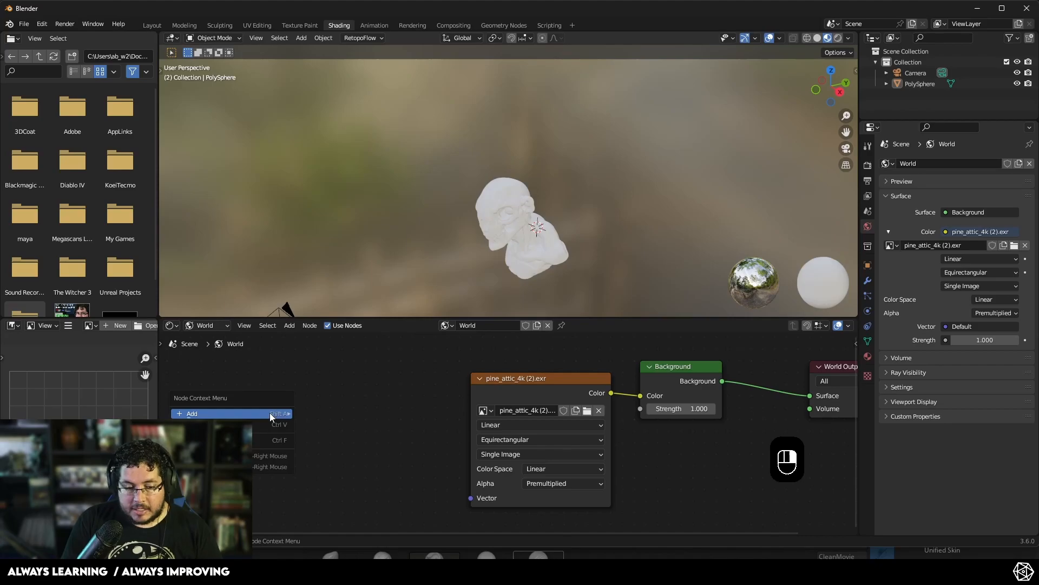
left_click(192, 413)
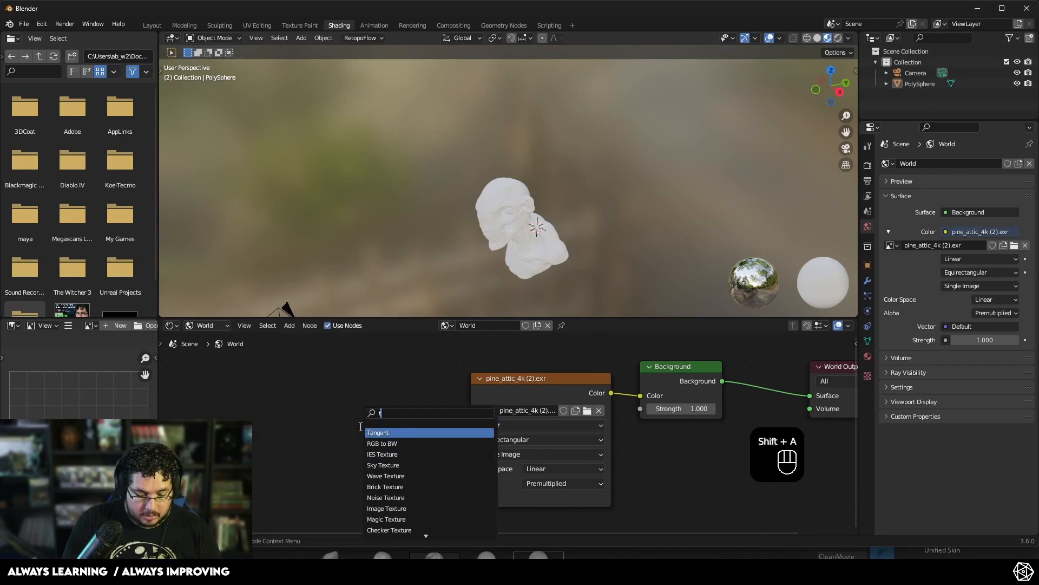
type("texture")
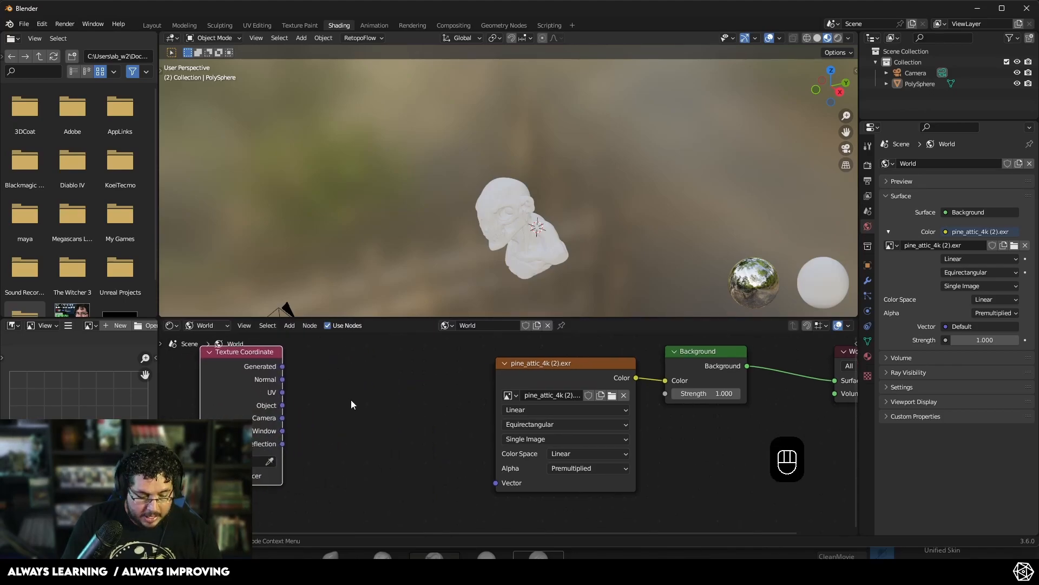
type("mapp")
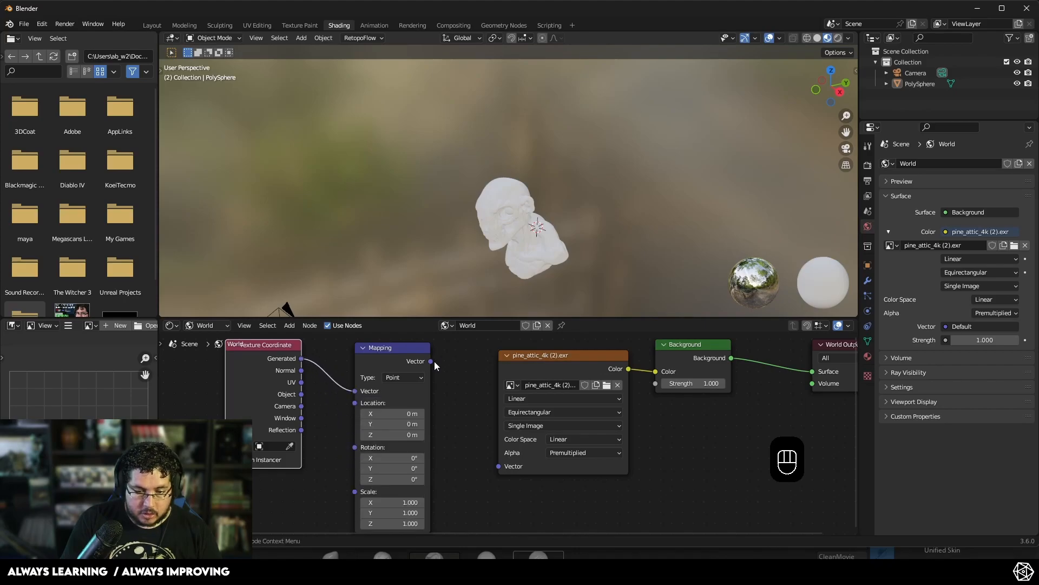
Step: Feed the mapping into the attic image and rotate it about Z to about -102°
left_click_drag(430, 361, 499, 465)
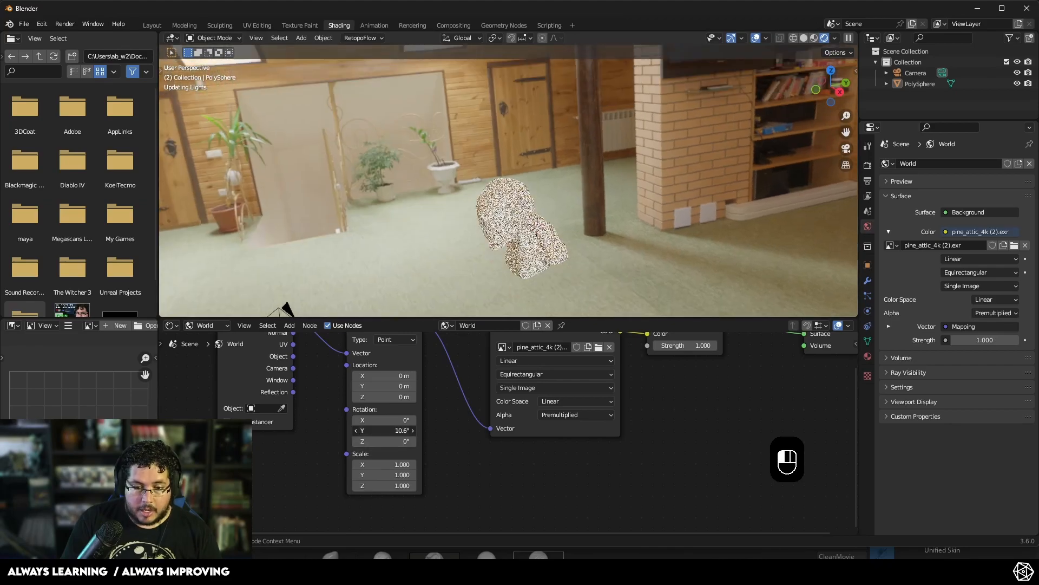
key("ctrl+z")
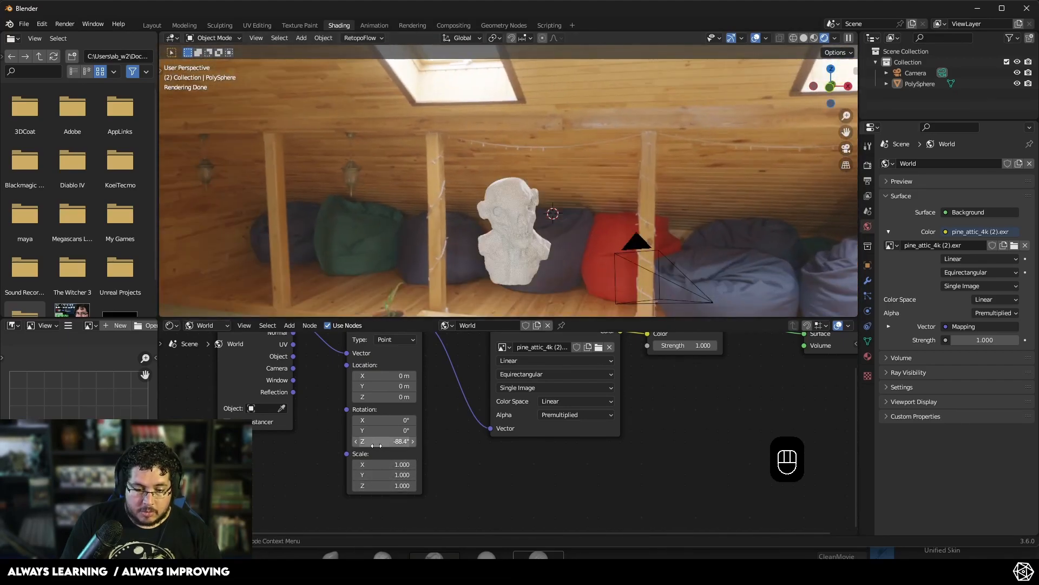
left_click_drag(383, 440, 372, 441)
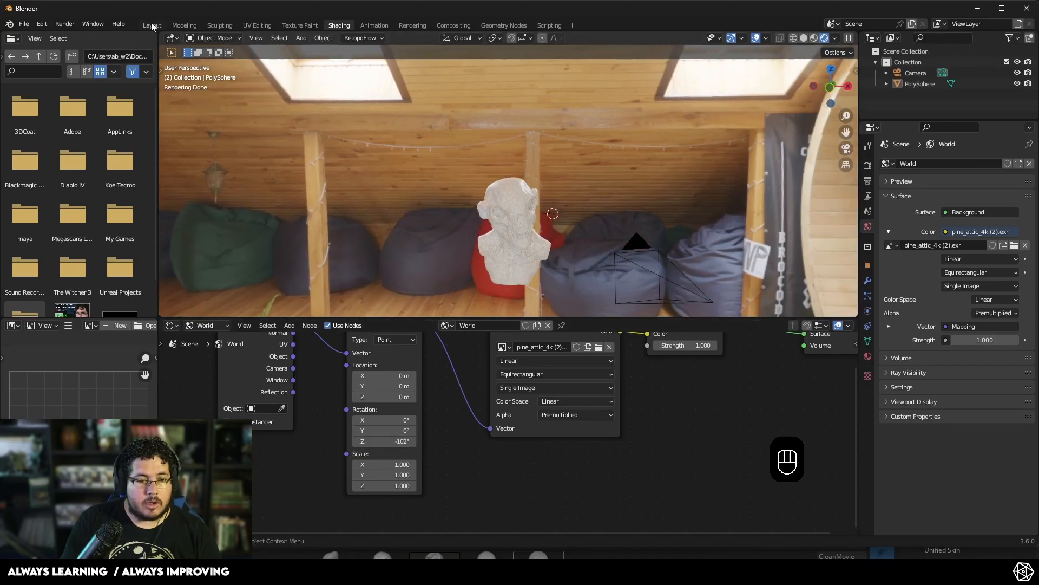
Step: Add a large area light to the scene and scale it up over the bust
left_click(151, 25)
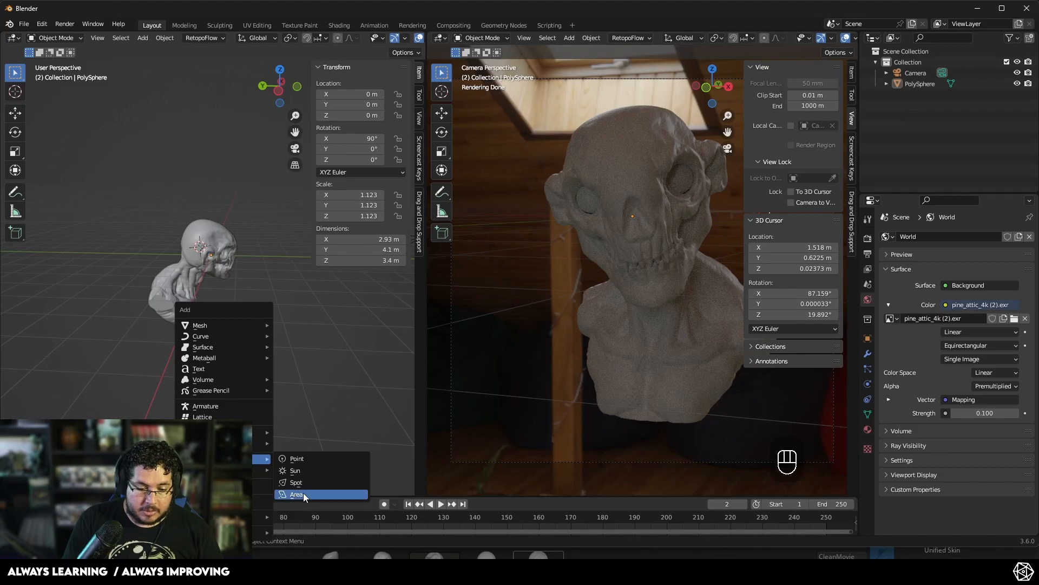
left_click(297, 494)
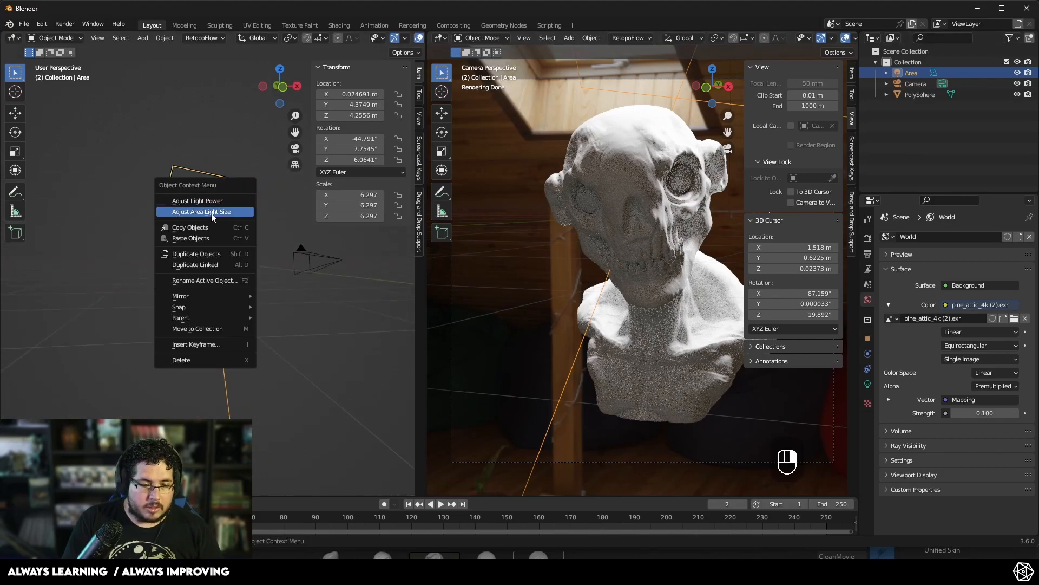
left_click(201, 212)
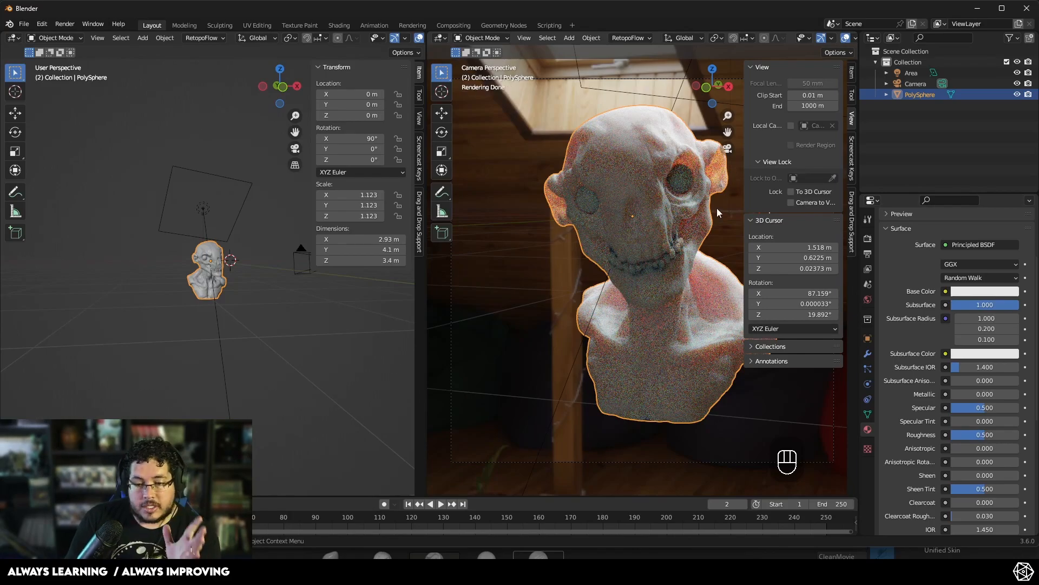
mouse_move(716, 209)
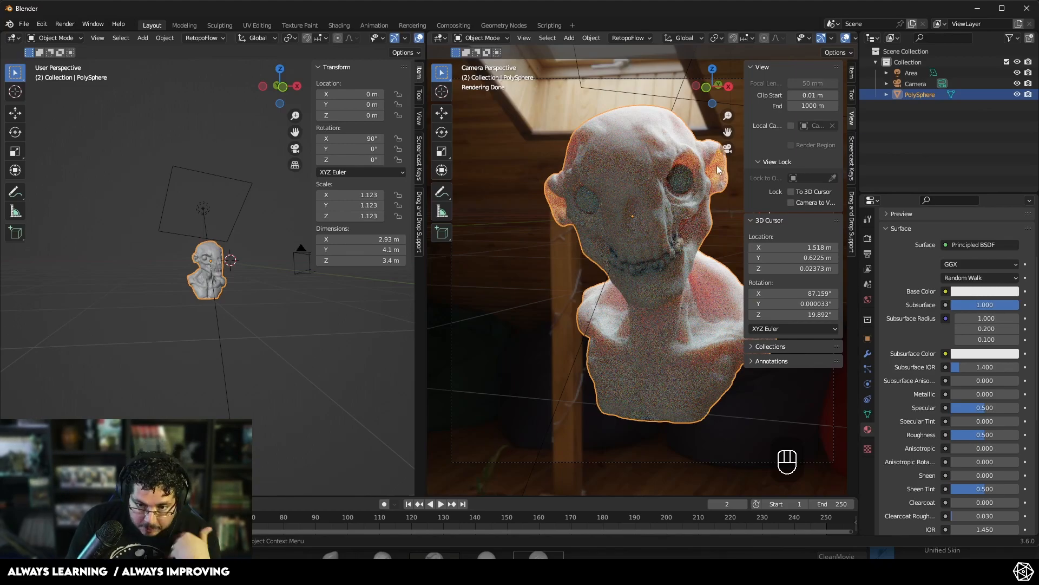
Step: Set the skin's base and subsurface colours to green with subsurface at 0.189
left_click(983, 291)
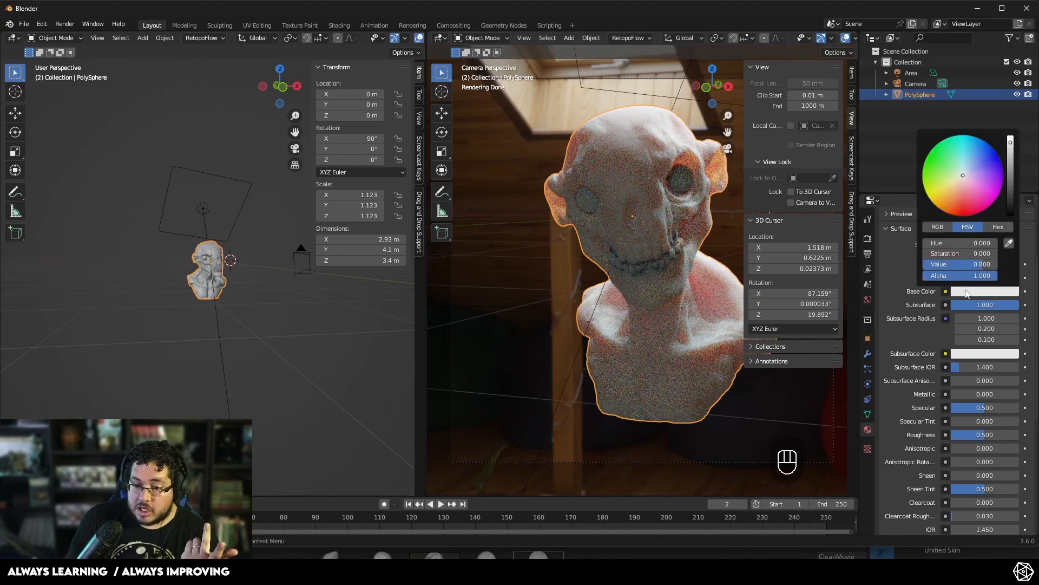
left_click(948, 158)
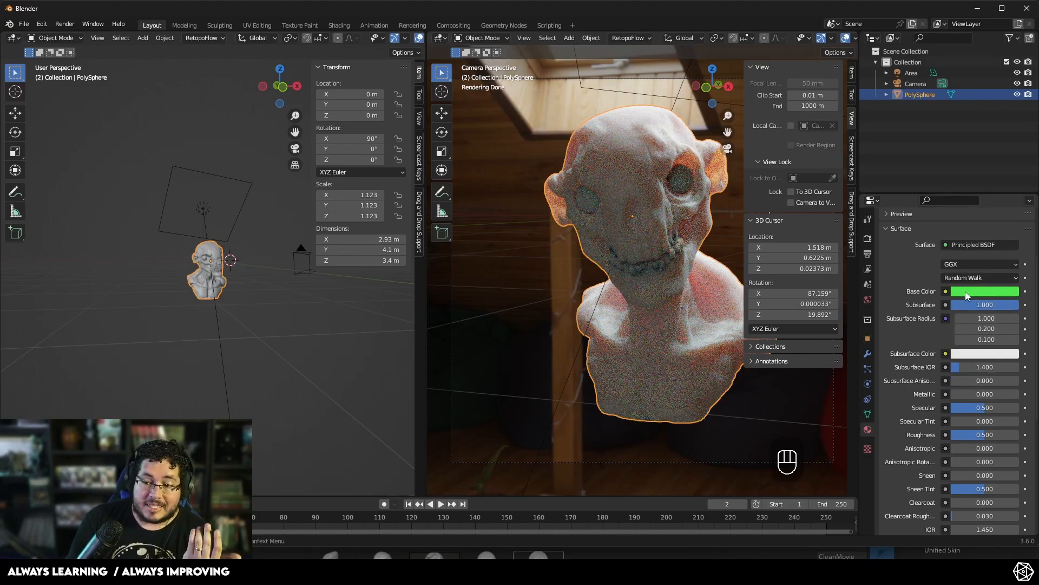
left_click(984, 292)
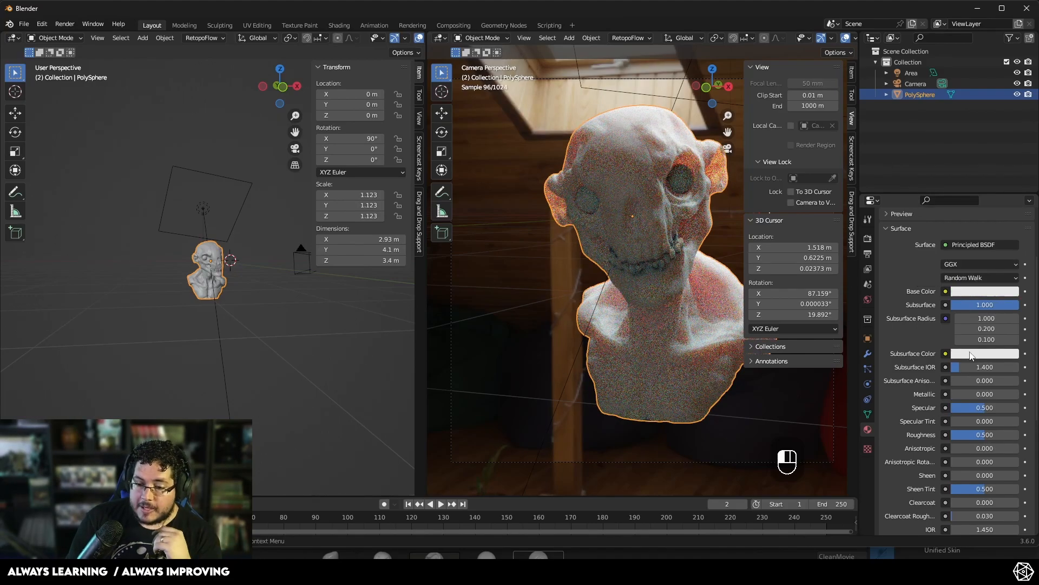
left_click(984, 353)
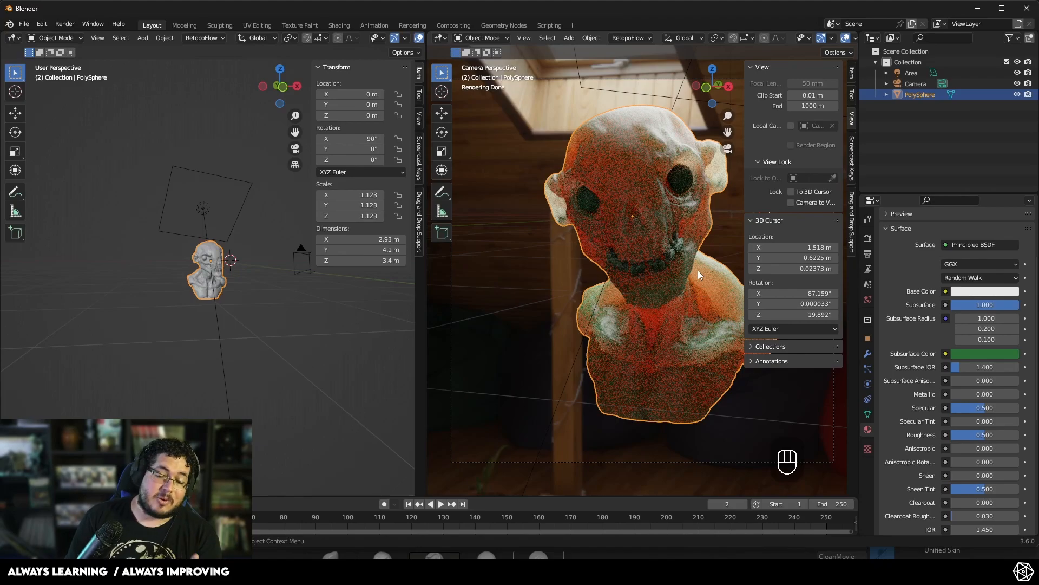
mouse_move(734, 253)
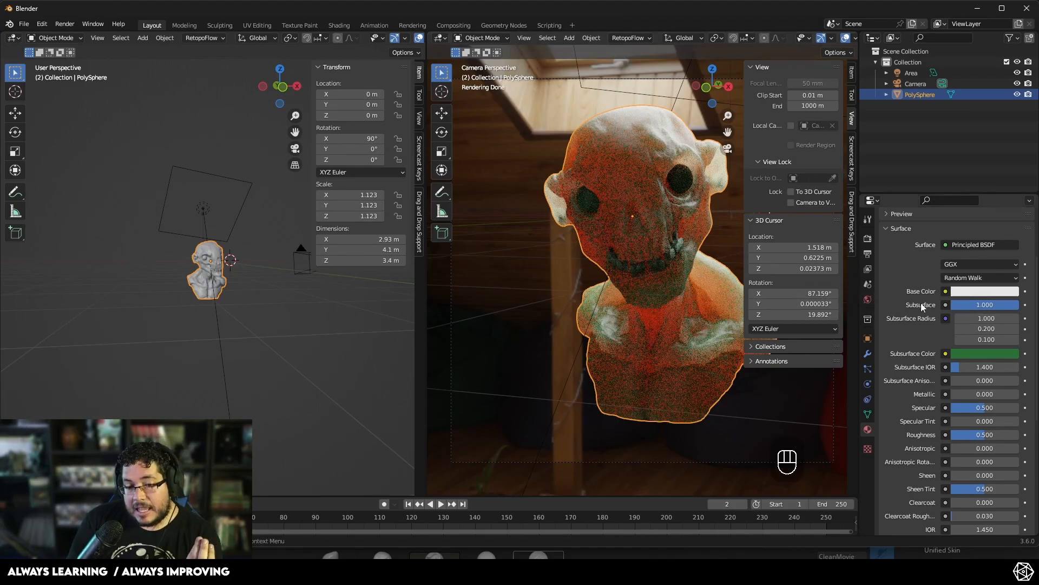
mouse_move(936, 339)
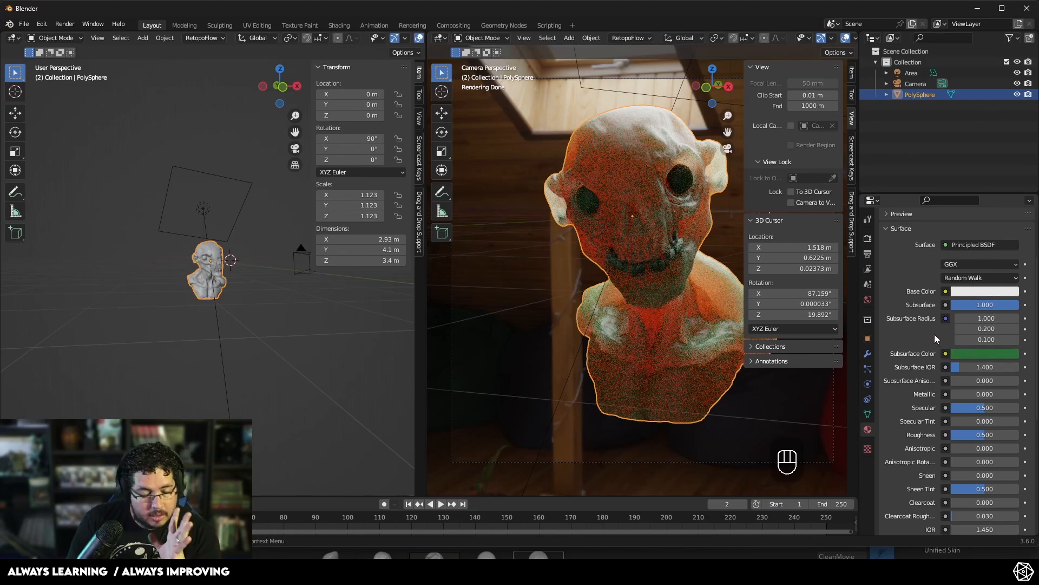
mouse_move(704, 249)
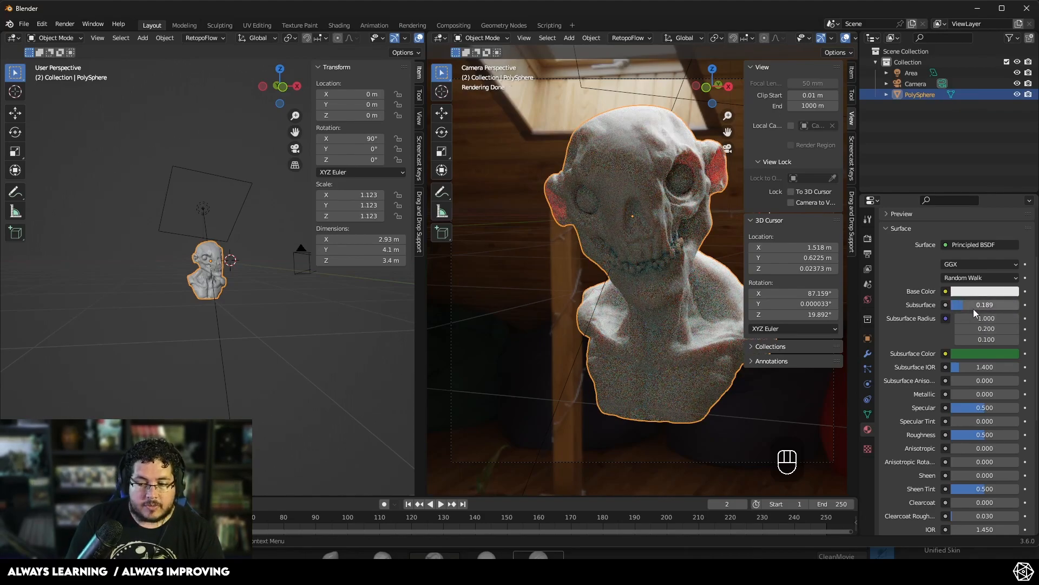
left_click(984, 291)
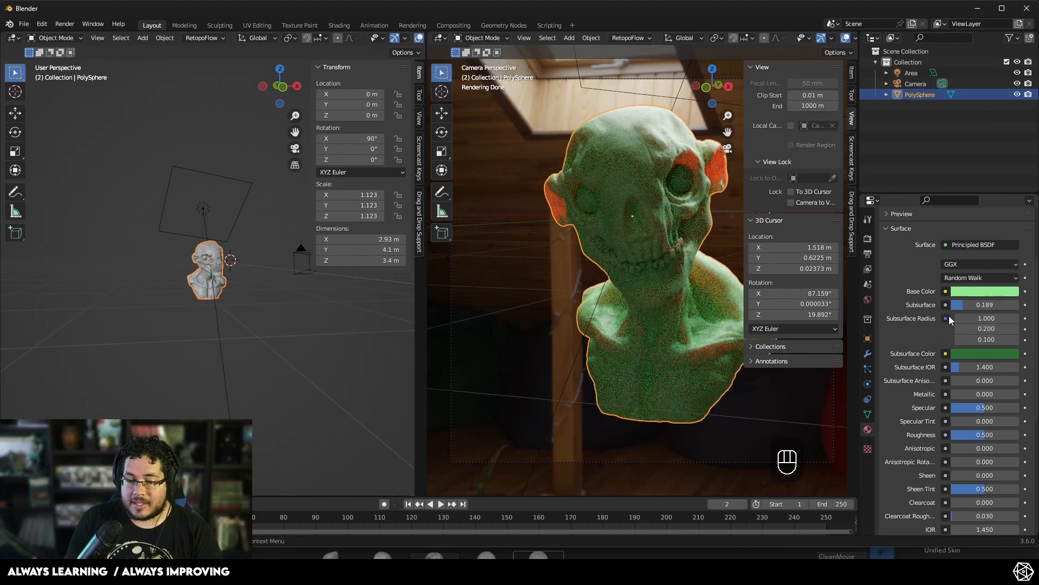
mouse_move(985, 318)
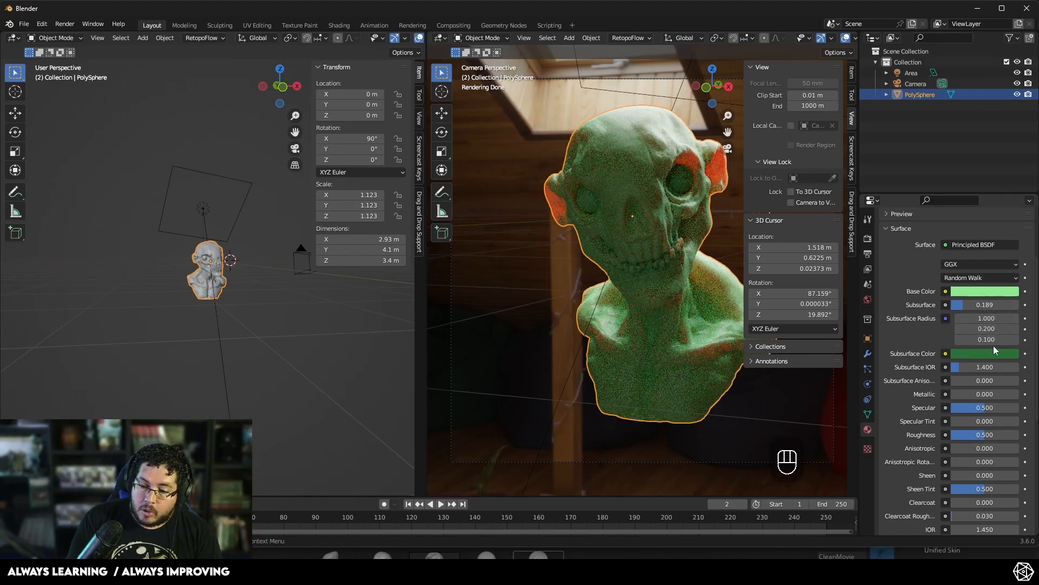
Step: Raise the first subsurface radius channel to about 1.0
left_click(986, 318)
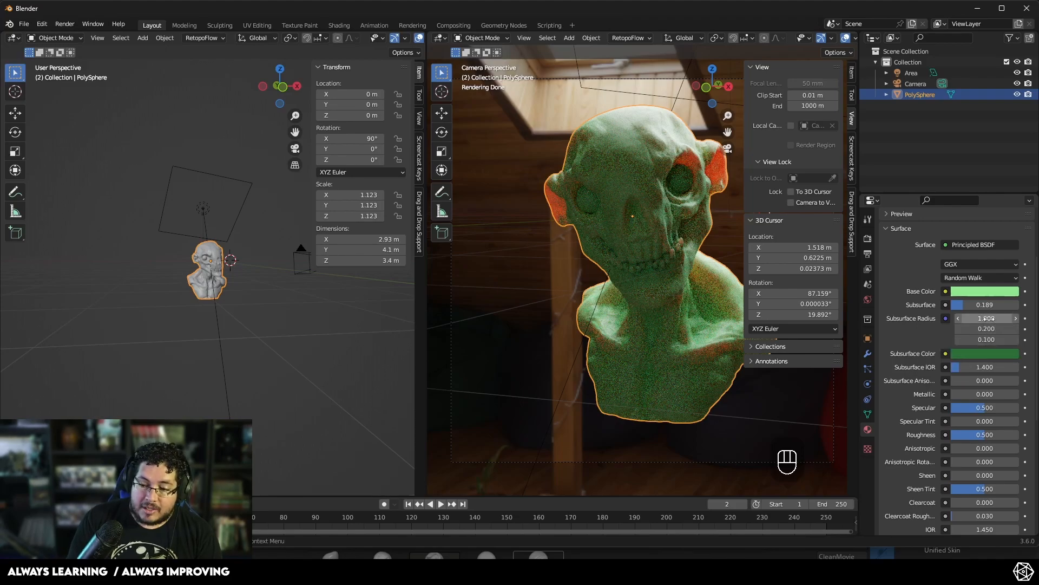
mouse_move(985, 319)
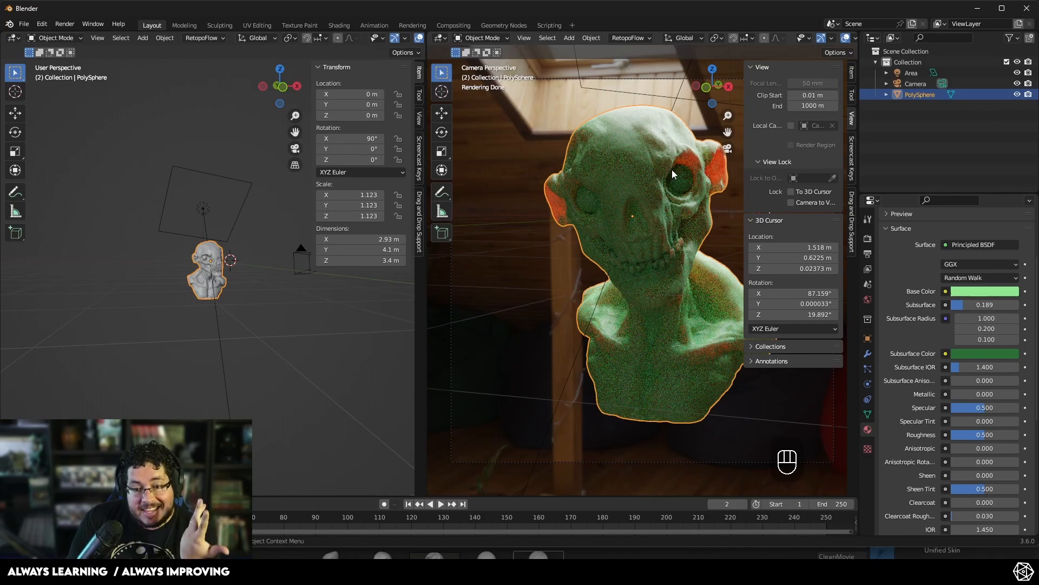
mouse_move(717, 173)
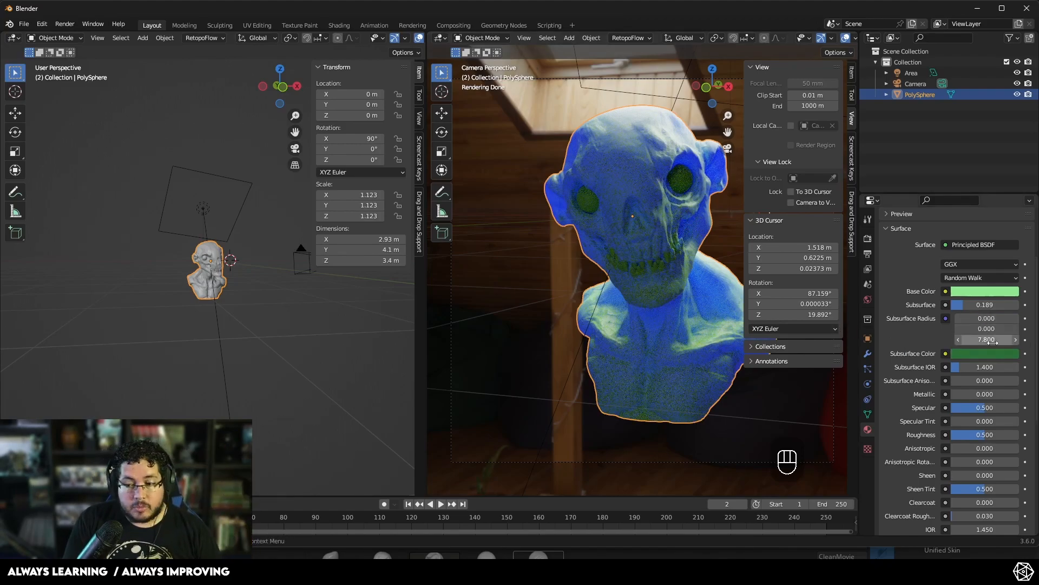
mouse_move(986, 329)
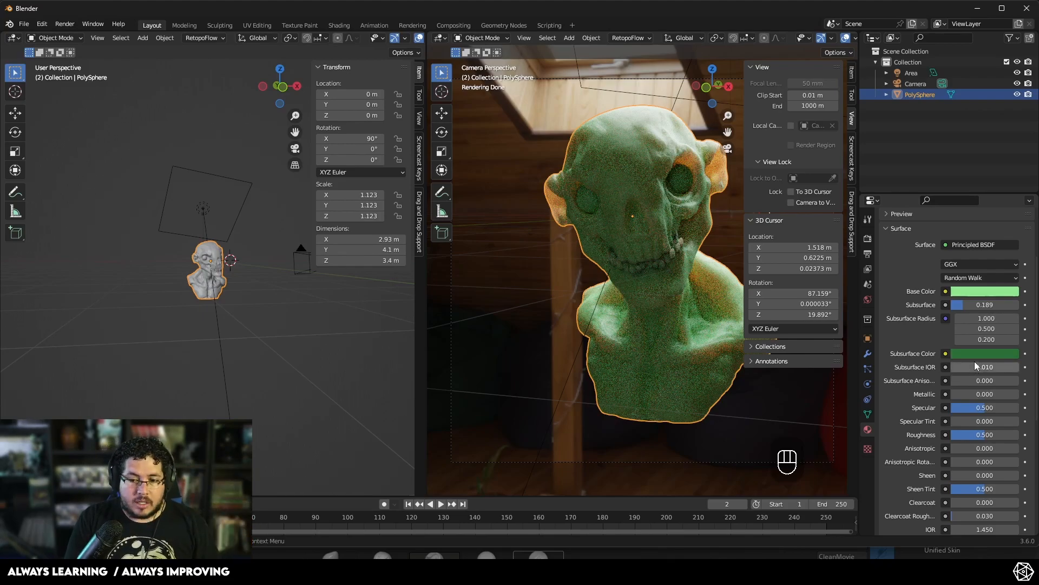
mouse_move(980, 361)
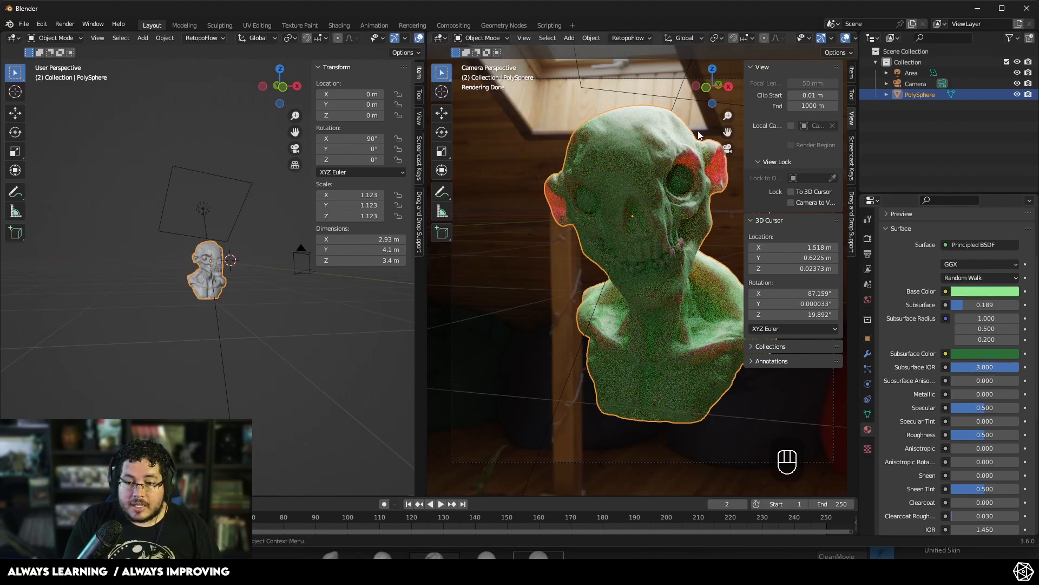
mouse_move(647, 234)
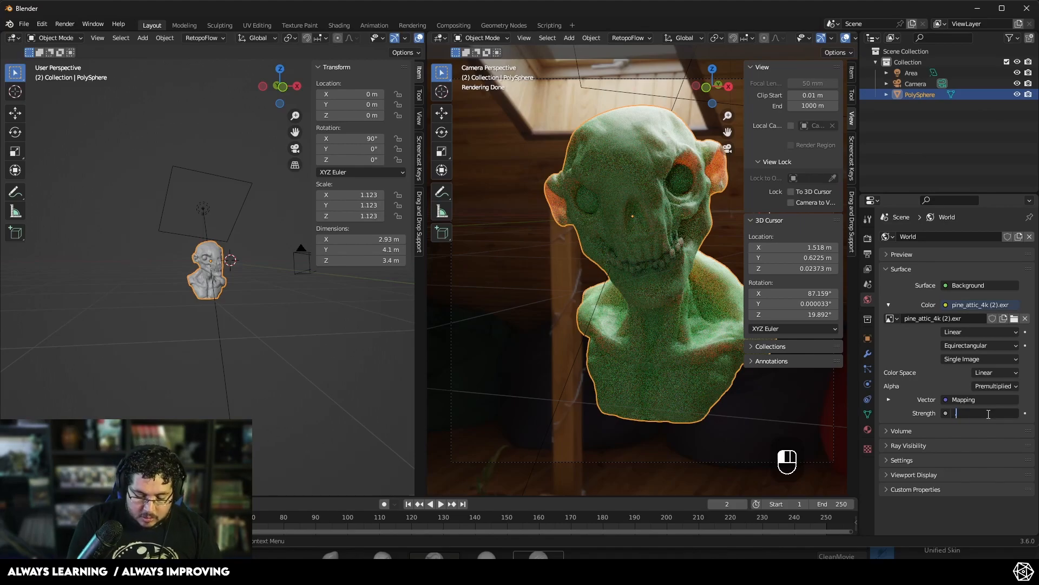
Step: Lower the environment strength to 0.010
type("0.010")
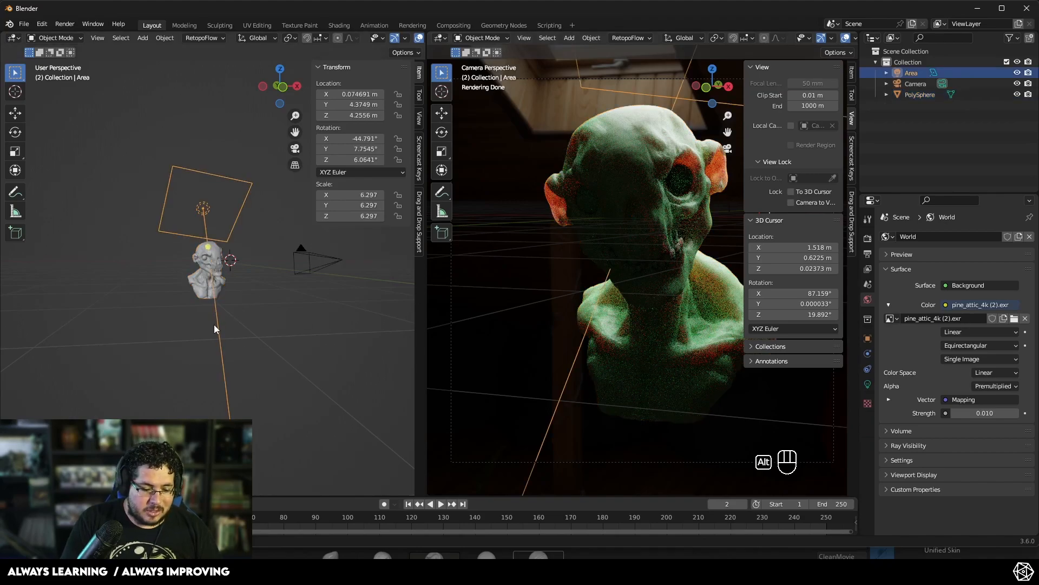
Step: Duplicate the area light, move it beside the bust, and tint the light warm orange
key("shift+d")
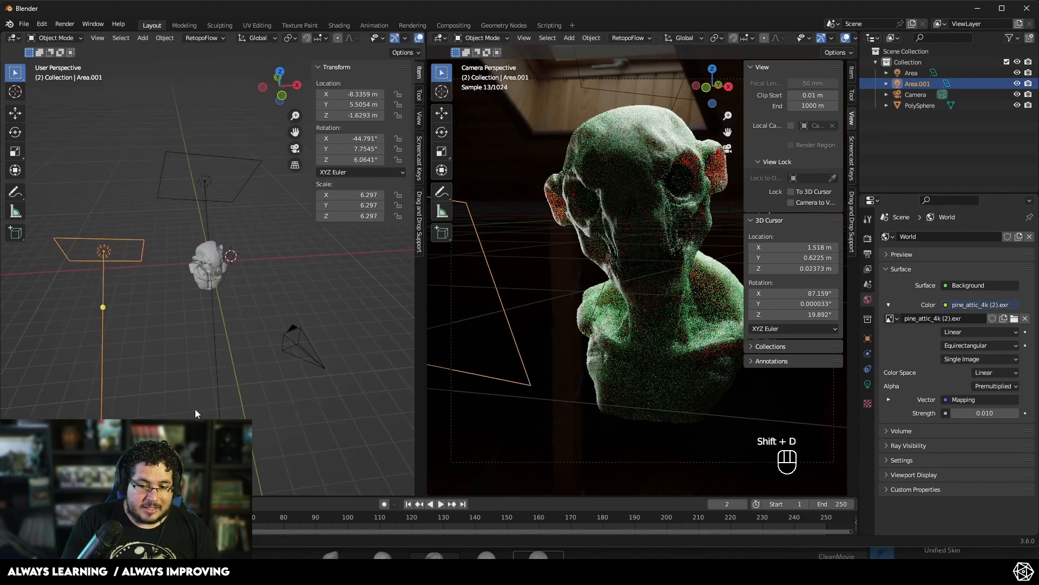
key("g")
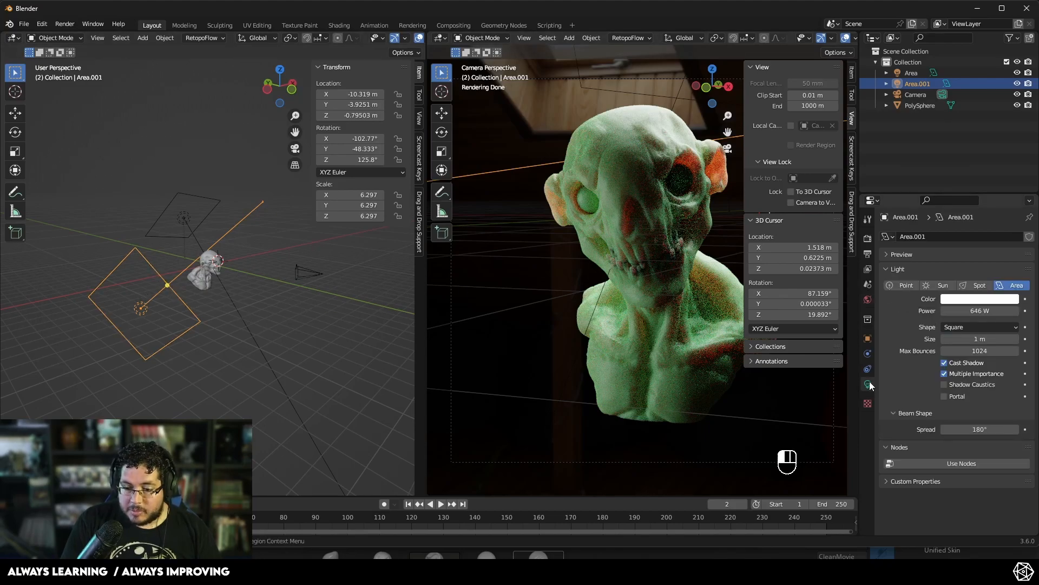
left_click(978, 299)
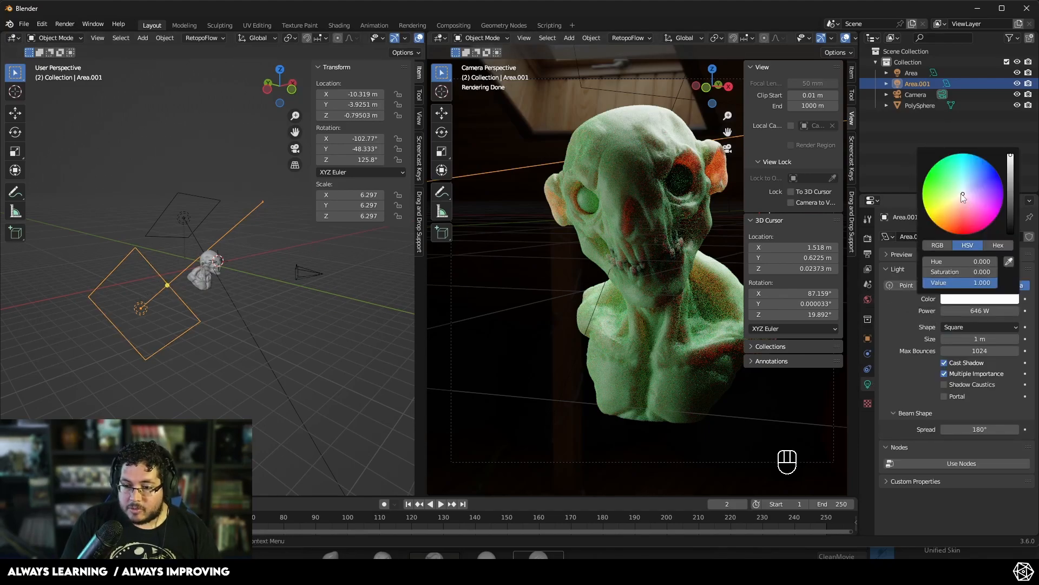
left_click(975, 169)
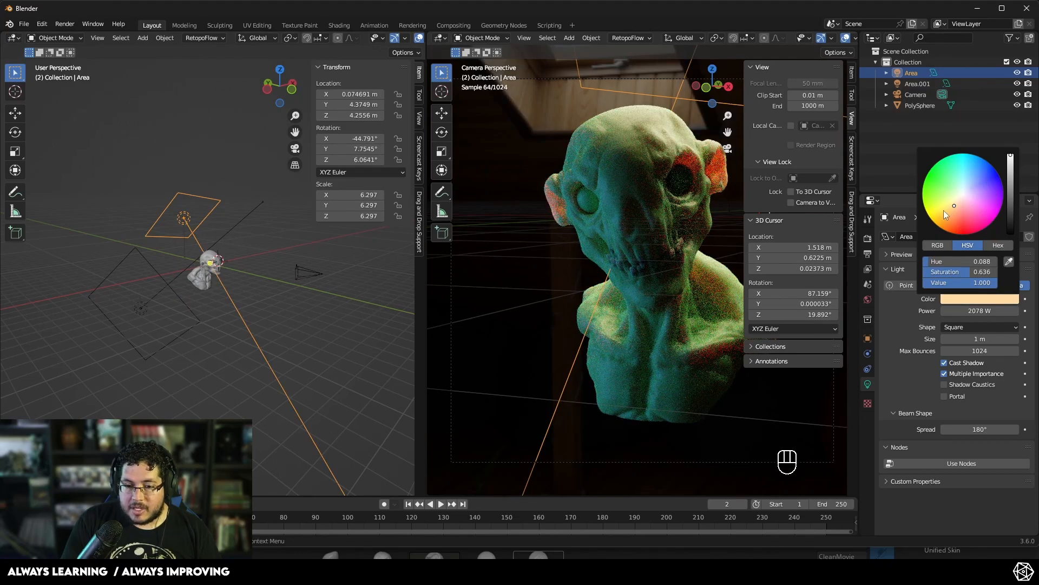
left_click(915, 95)
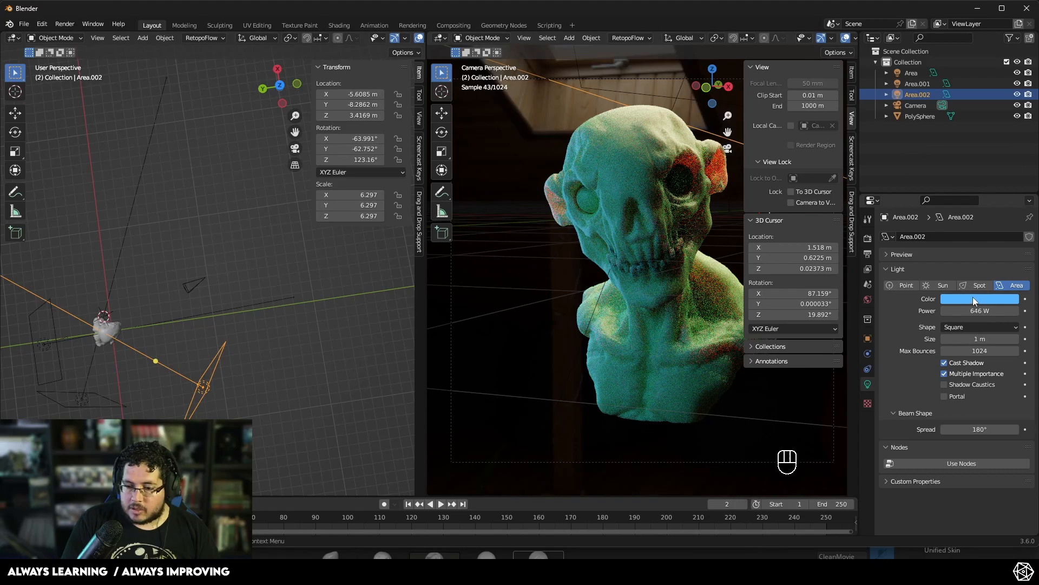
Step: Make the third area light yellow and dim its power to 85 W
left_click(978, 299)
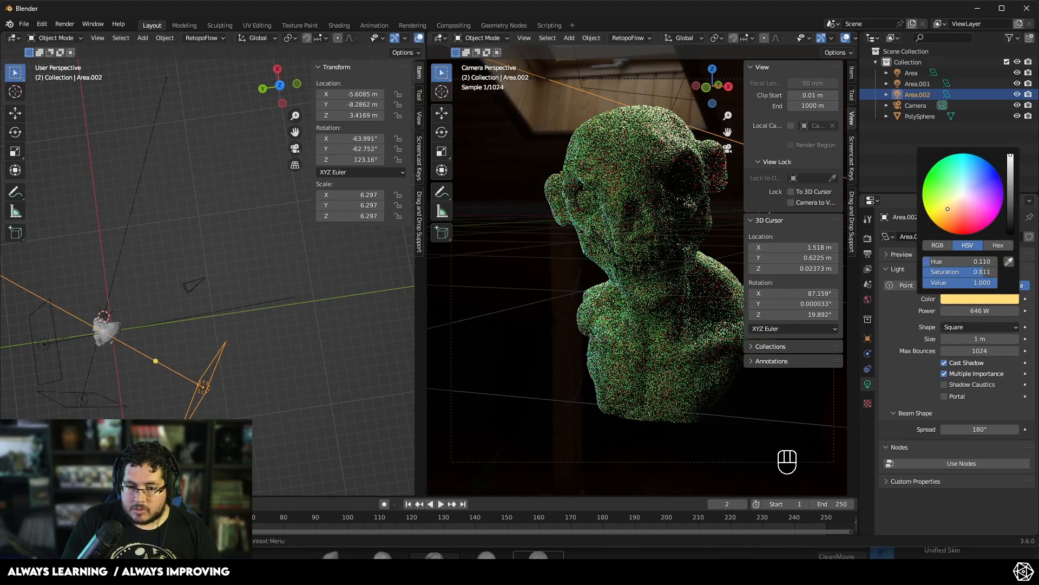
key("s")
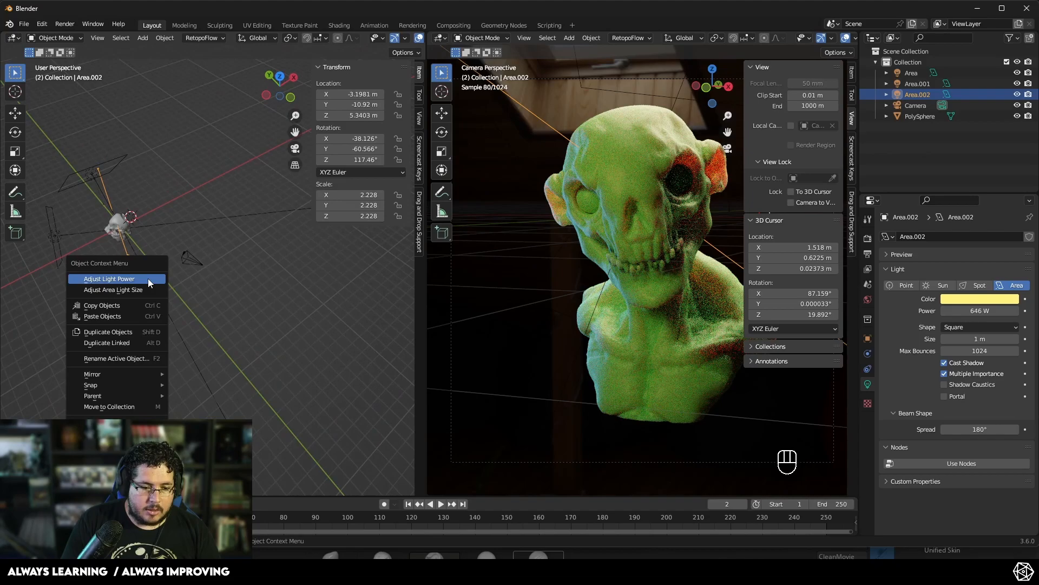
left_click(108, 279)
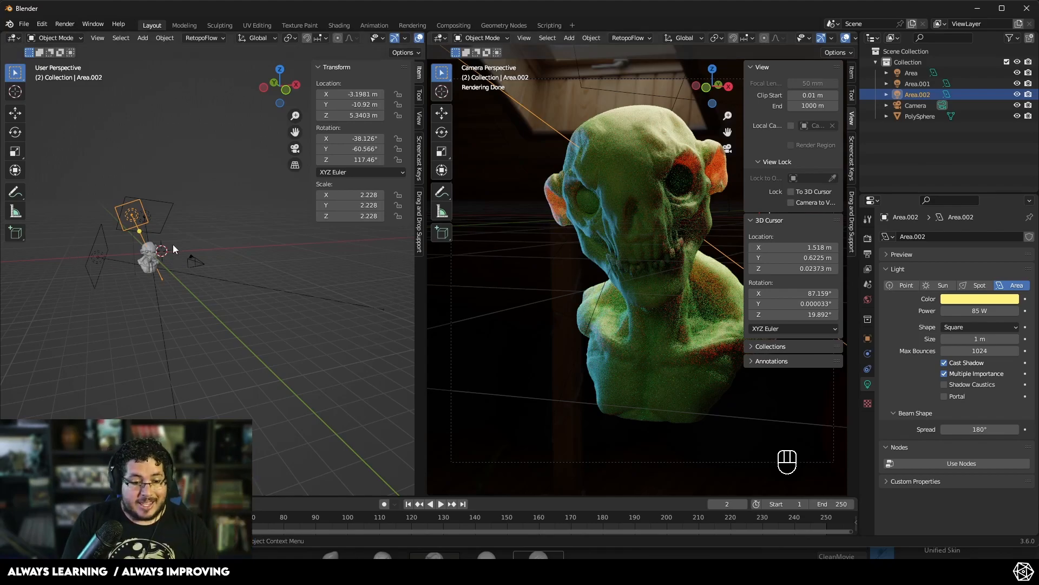
left_click(920, 115)
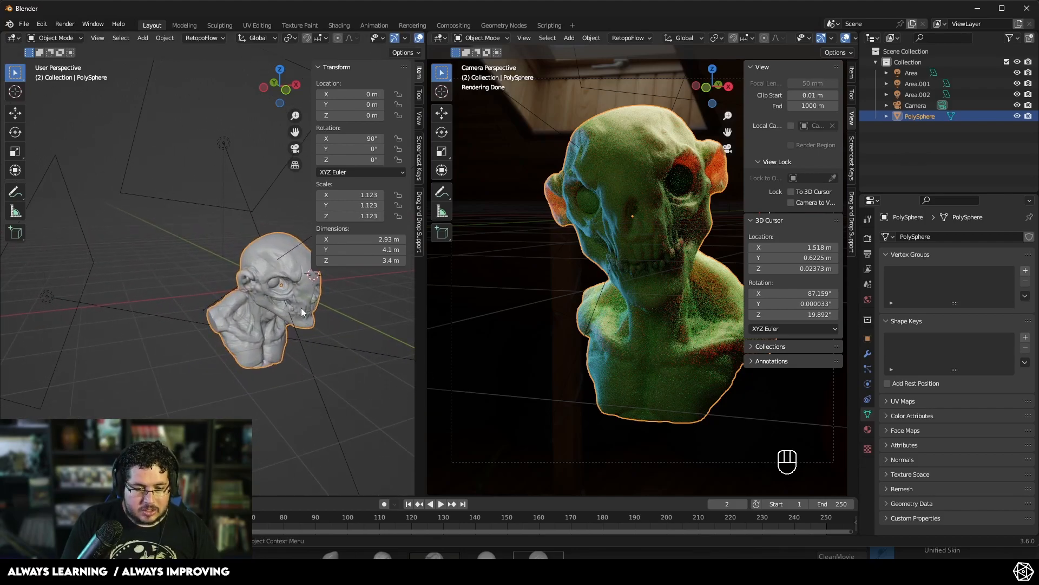
Step: Select both eye sockets in Edit Mode and assign them Material.003
key("Tab")
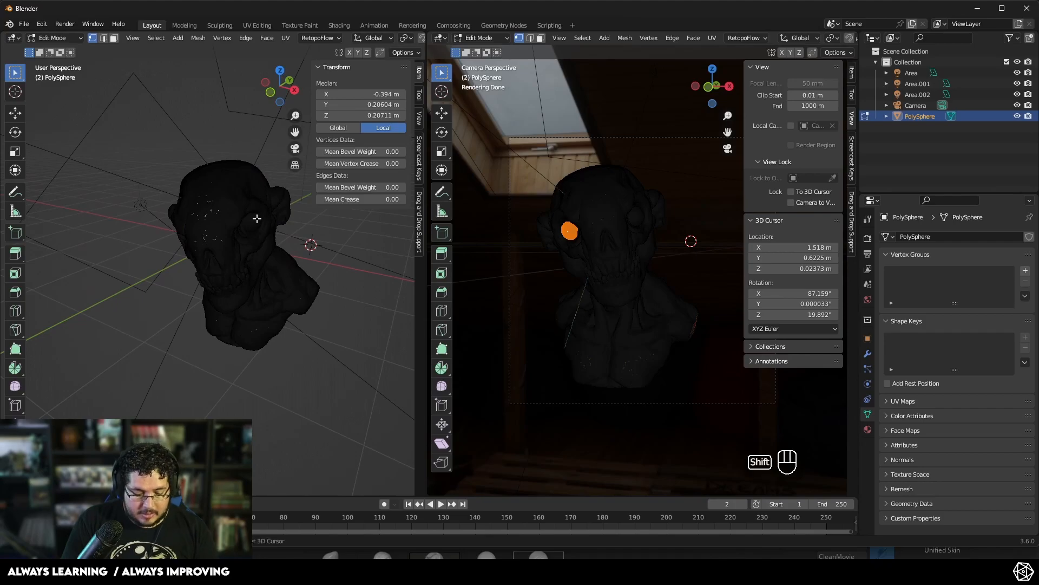
key("shift+l")
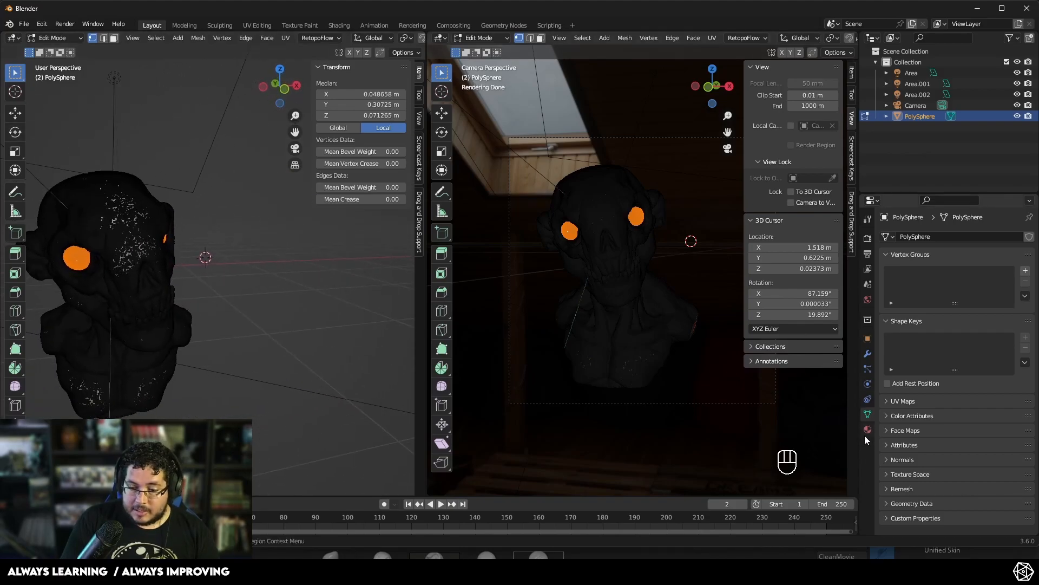
left_click(867, 428)
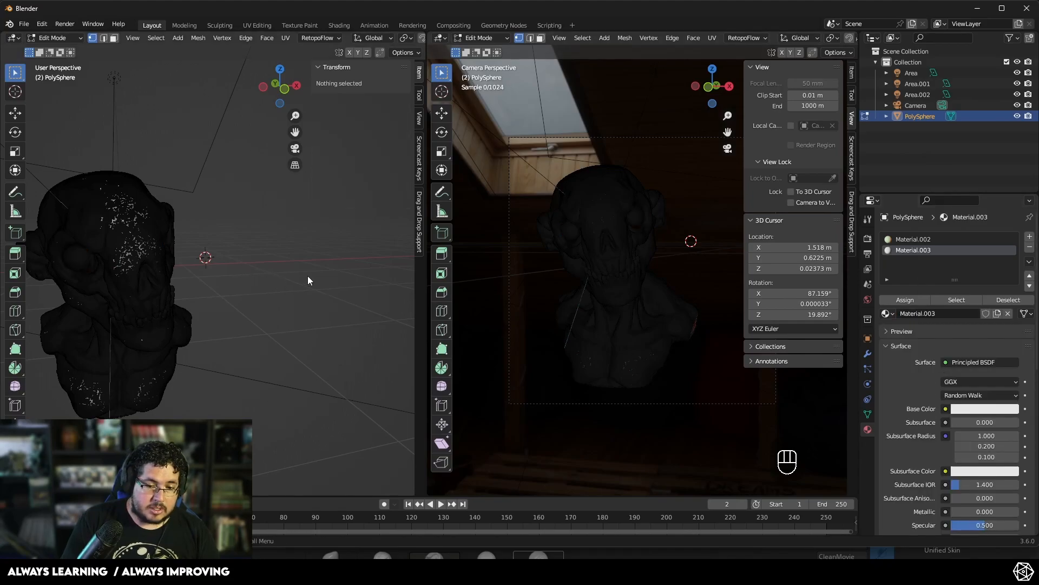
key("Tab")
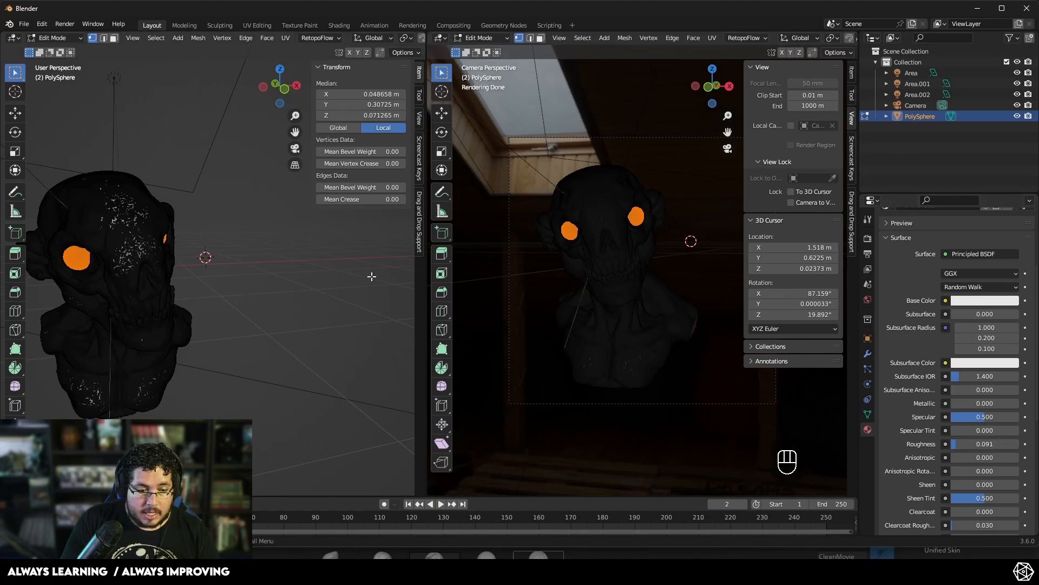
Step: Switch the camera viewport to rendered shading
key("Z")
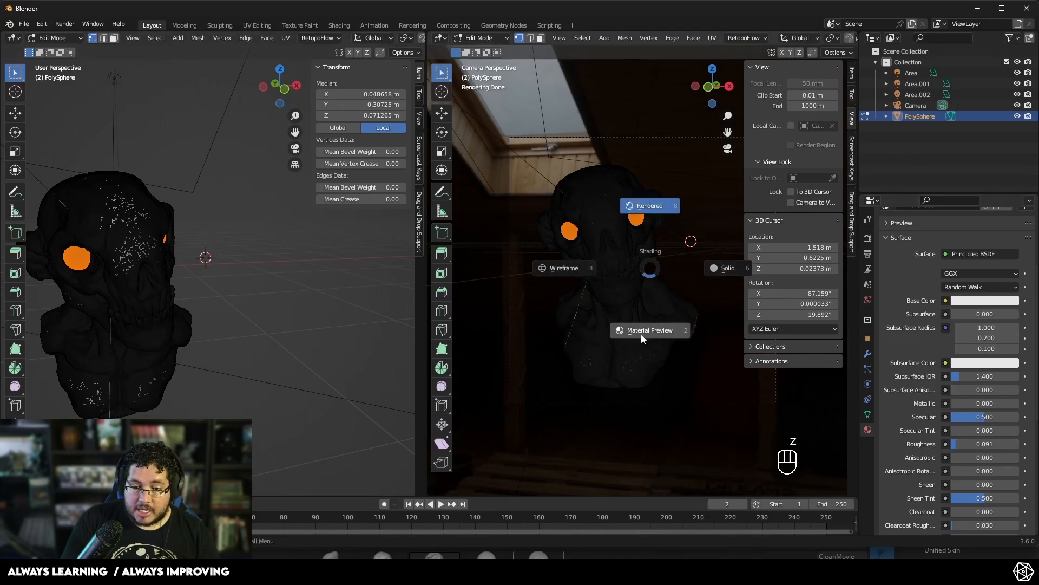
key("Tab")
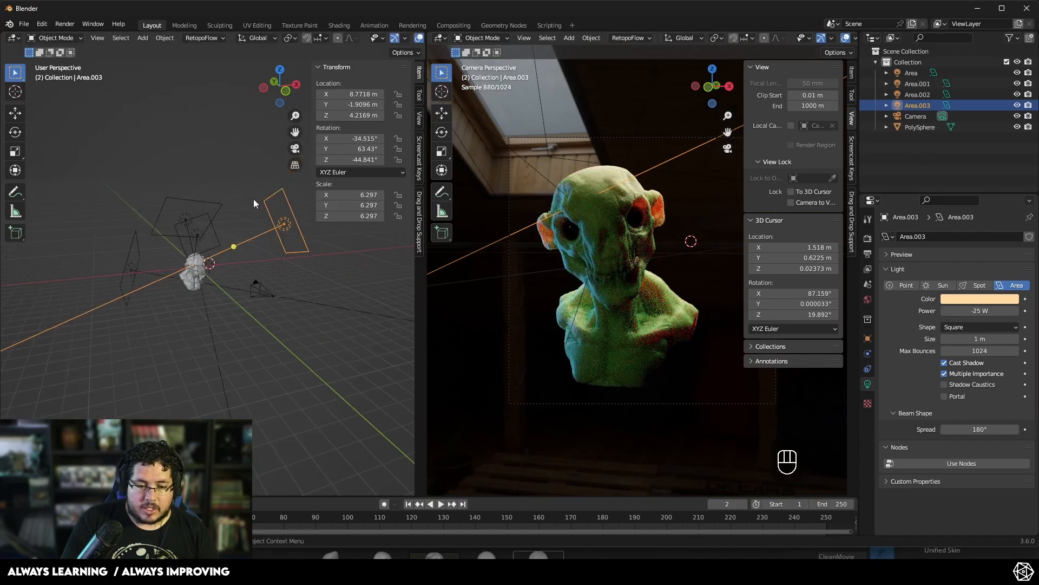
Step: Move the skin material's Color Ramp stop to position 0.495 in Shading and re-render the camera view
left_click(339, 26)
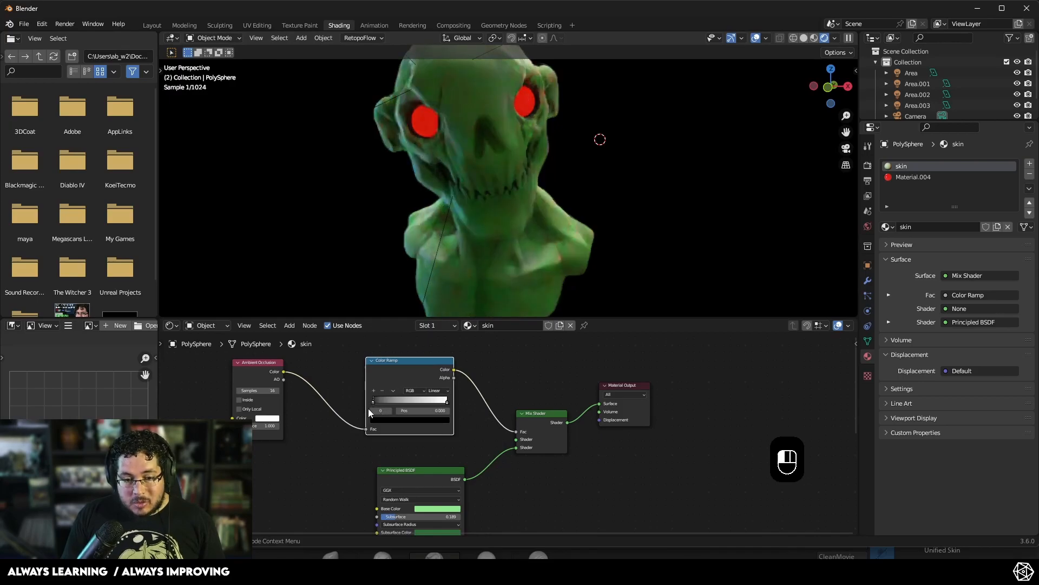
left_click_drag(381, 409, 441, 409)
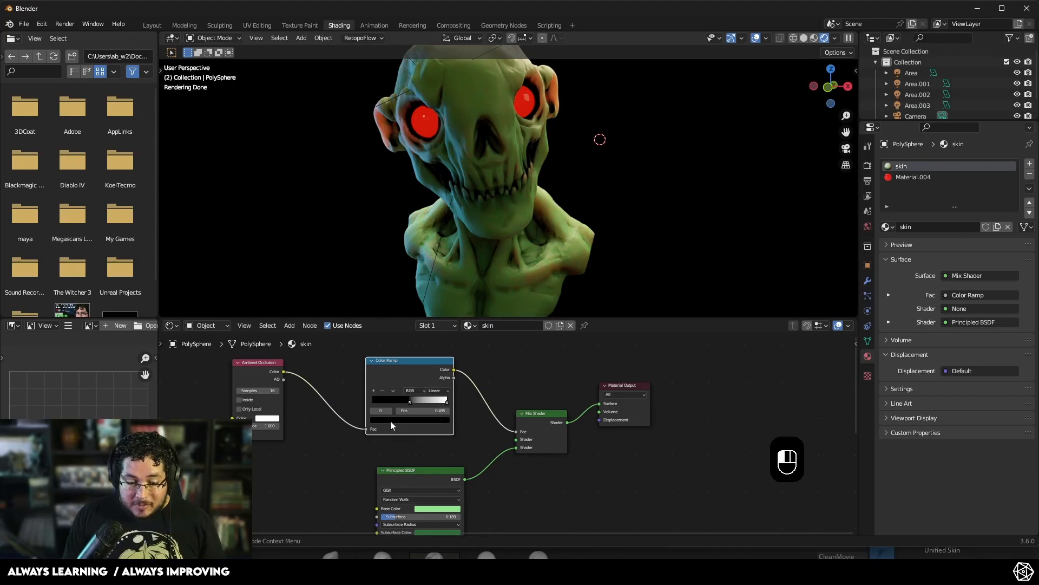
left_click(409, 420)
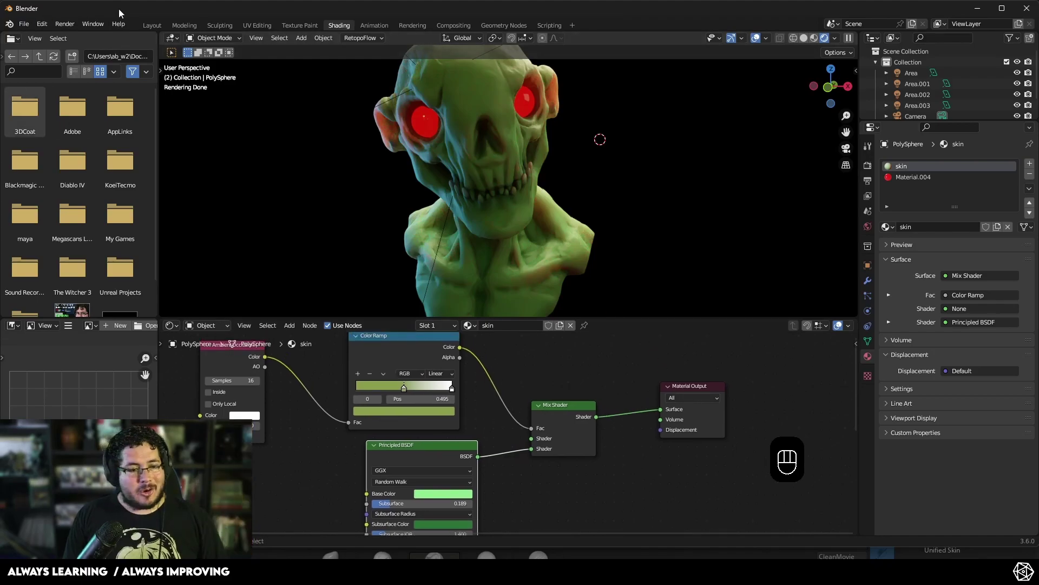
left_click(152, 25)
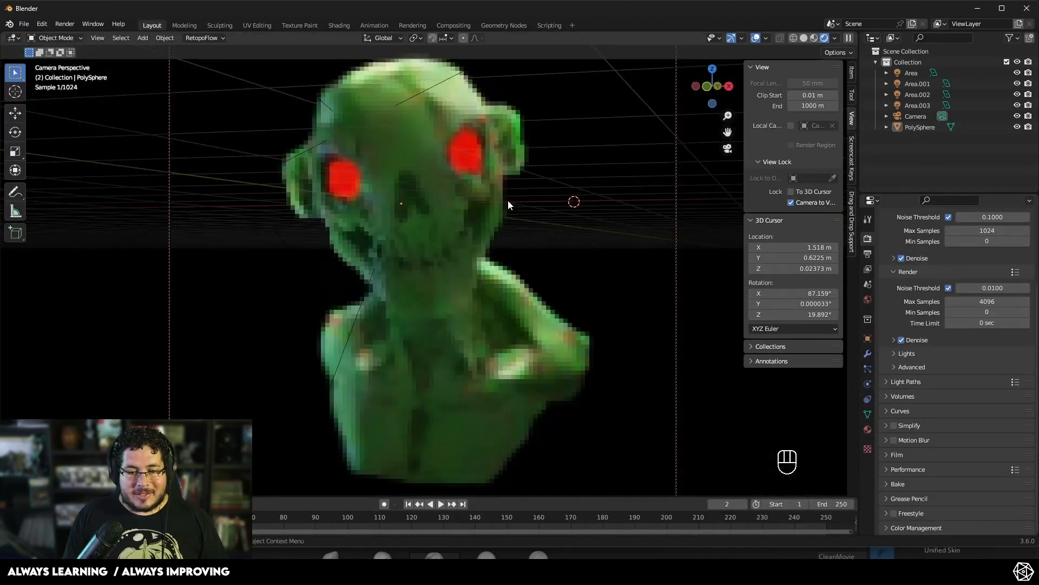